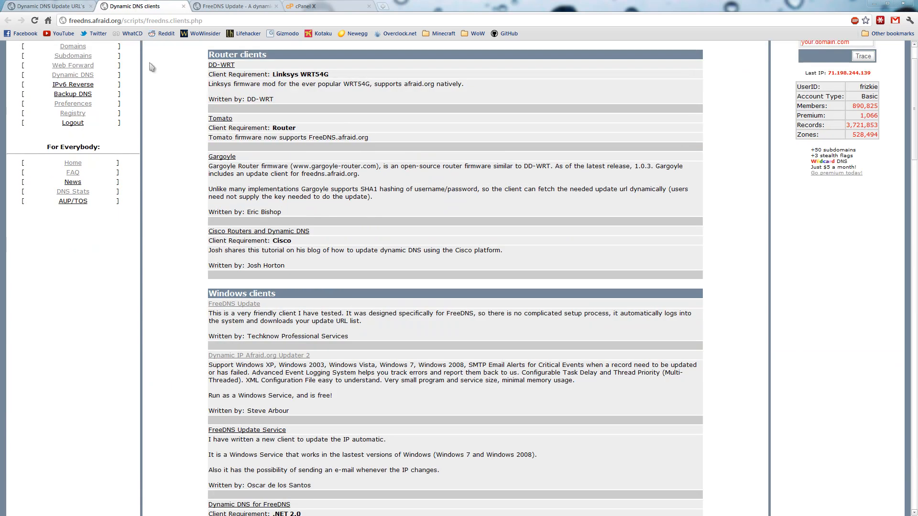
mouse_move(185, 67)
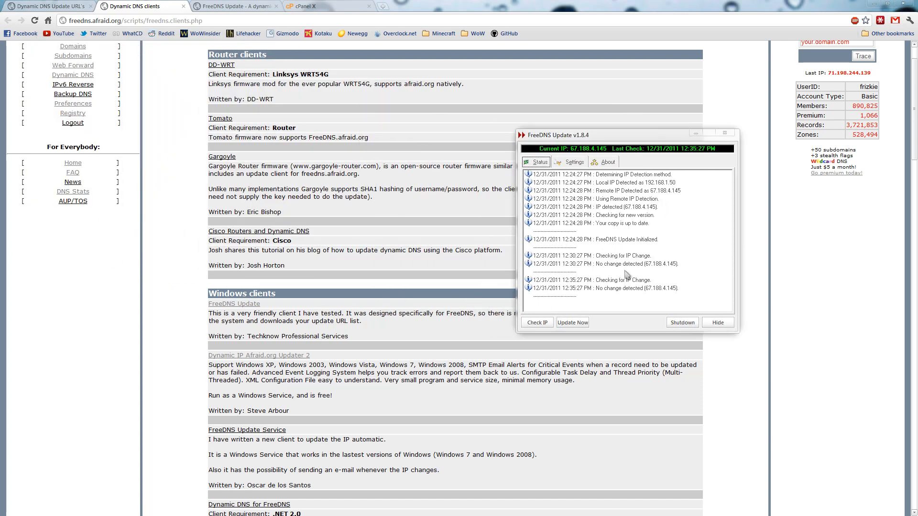
mouse_move(733, 278)
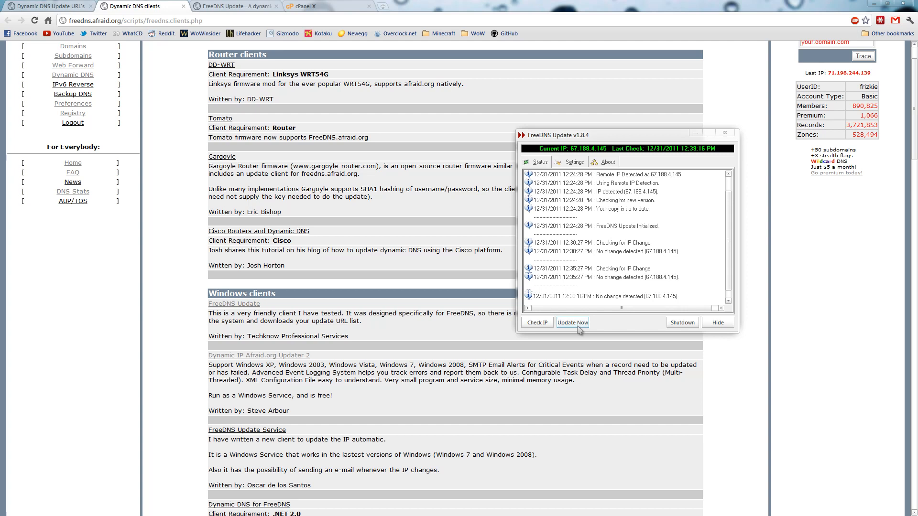
mouse_move(607, 329)
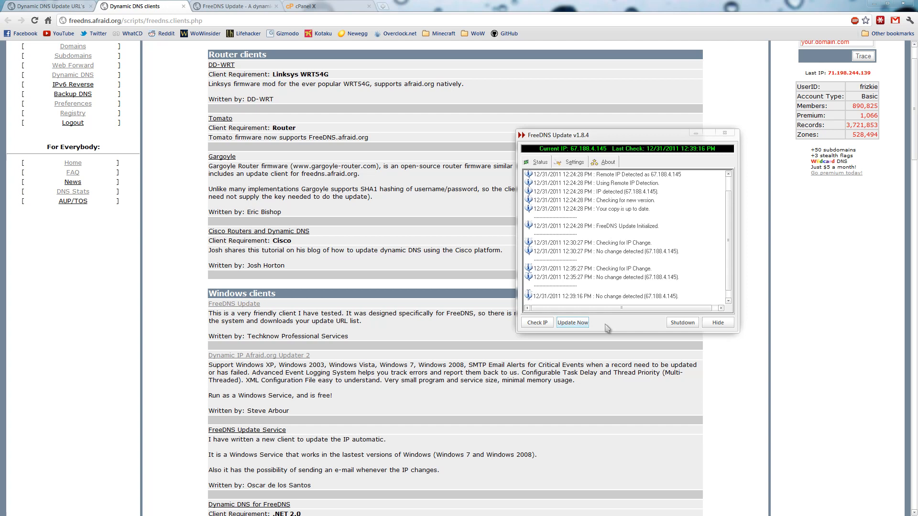
Force-update all dynamic domains, which report already up to date, and hide the FreeDNS Update window
left_click(572, 322)
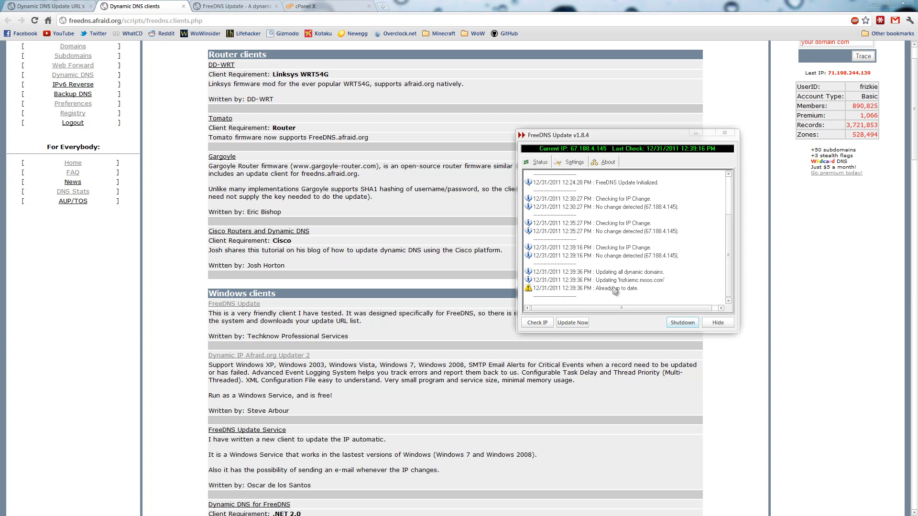
mouse_move(650, 296)
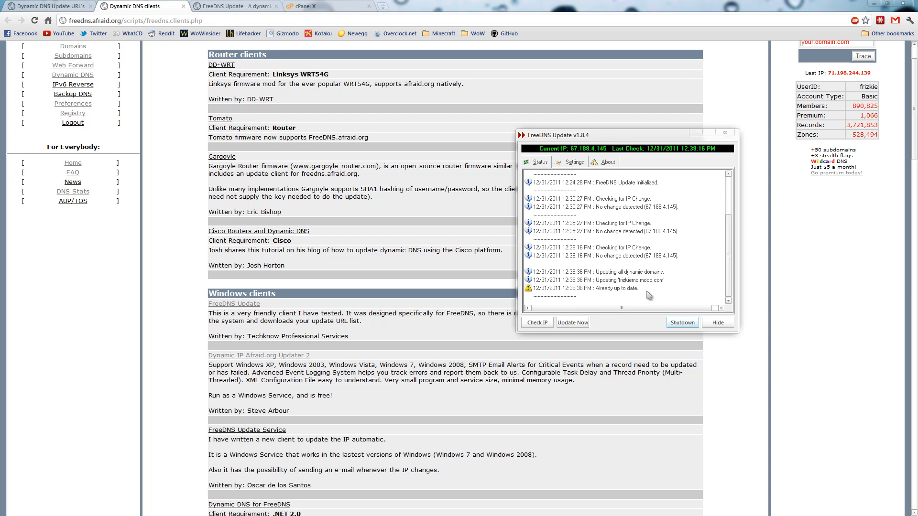
mouse_move(629, 289)
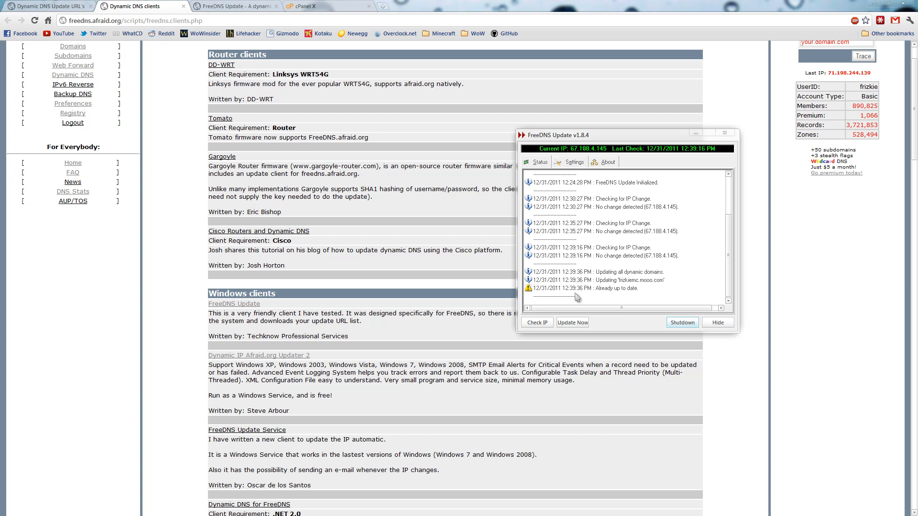
mouse_move(605, 265)
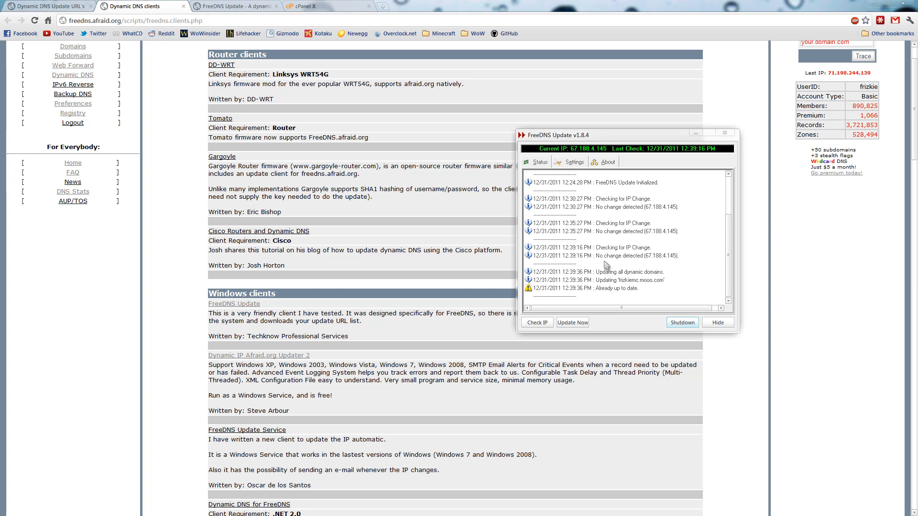
mouse_move(721, 191)
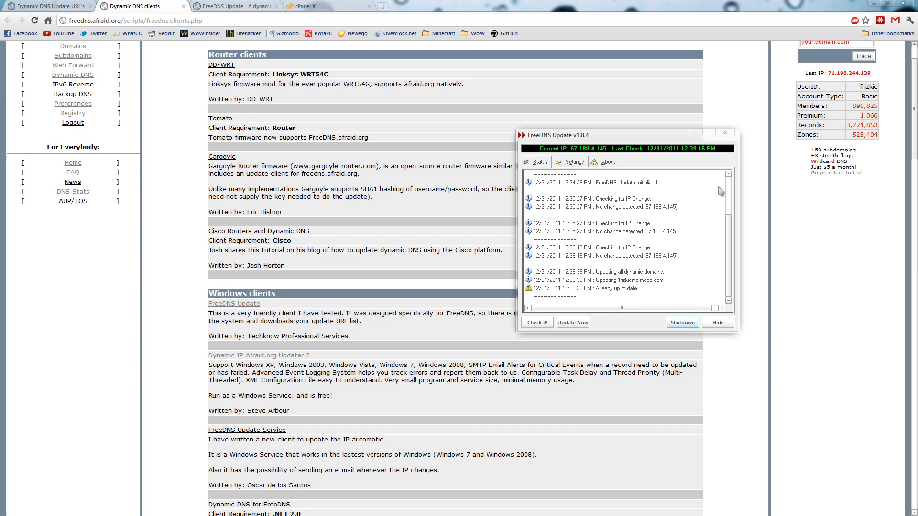
left_click(574, 162)
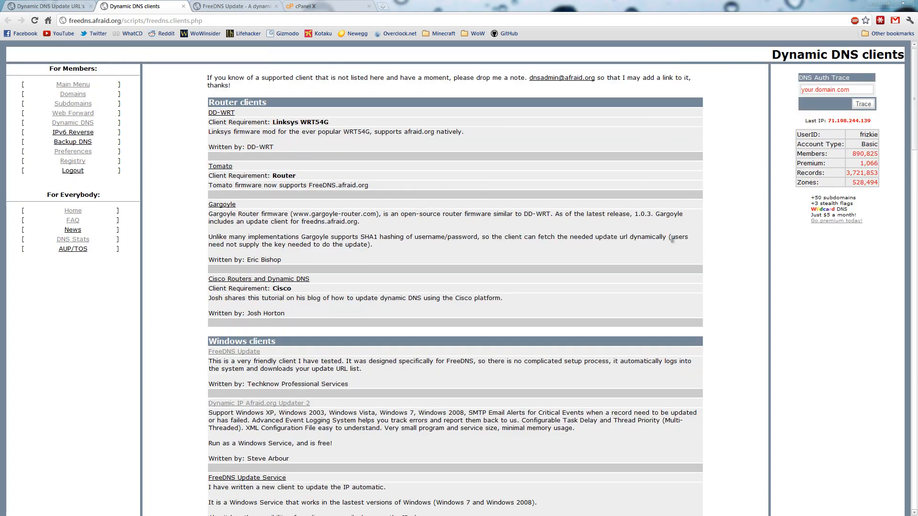
mouse_move(408, 279)
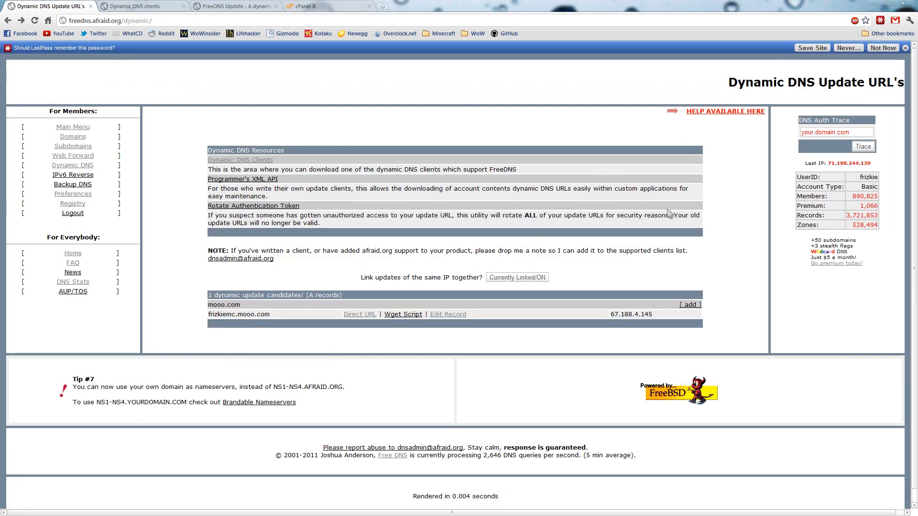
mouse_move(454, 136)
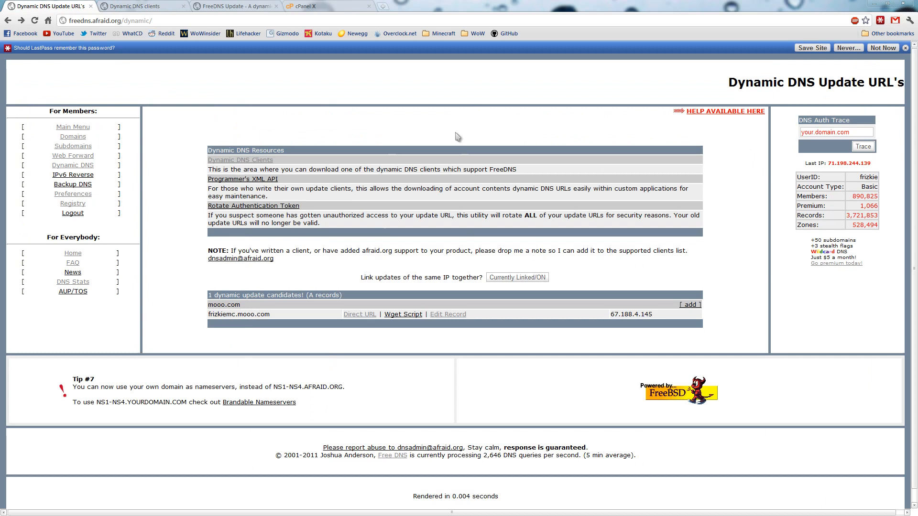
mouse_move(637, 355)
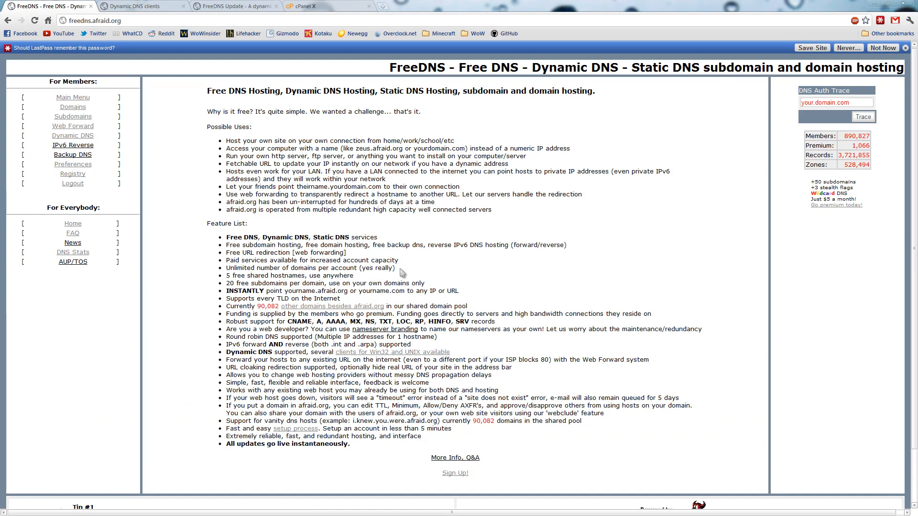
Open the blank account sign-up form from the Sign Up! link on the FreeDNS home page
left_click(454, 473)
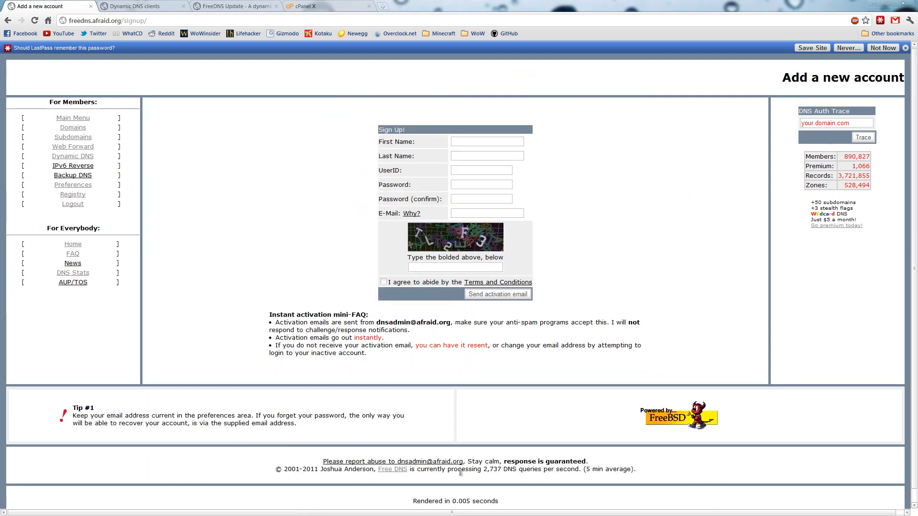
mouse_move(489, 199)
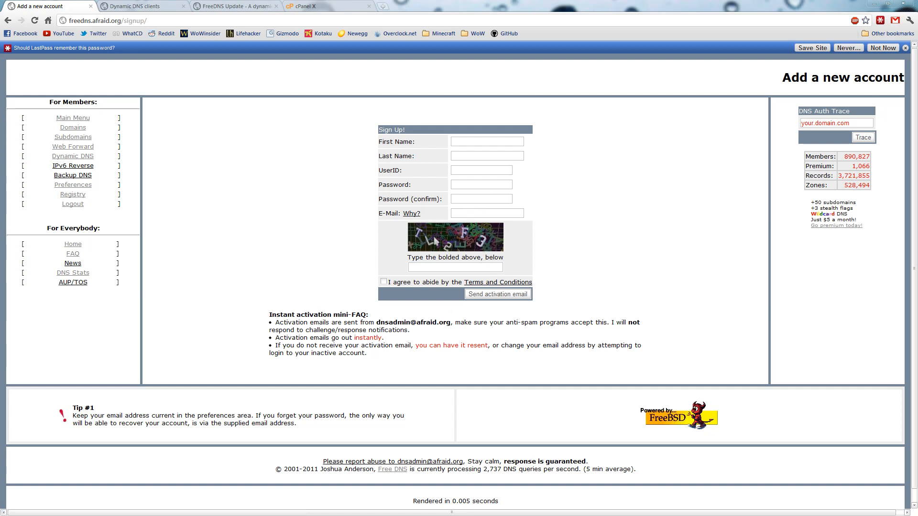
left_click(455, 267)
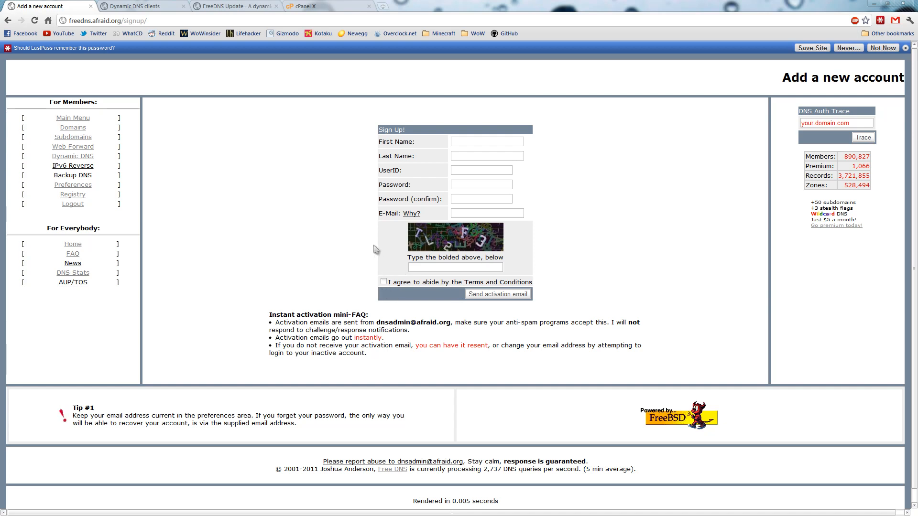
mouse_move(442, 57)
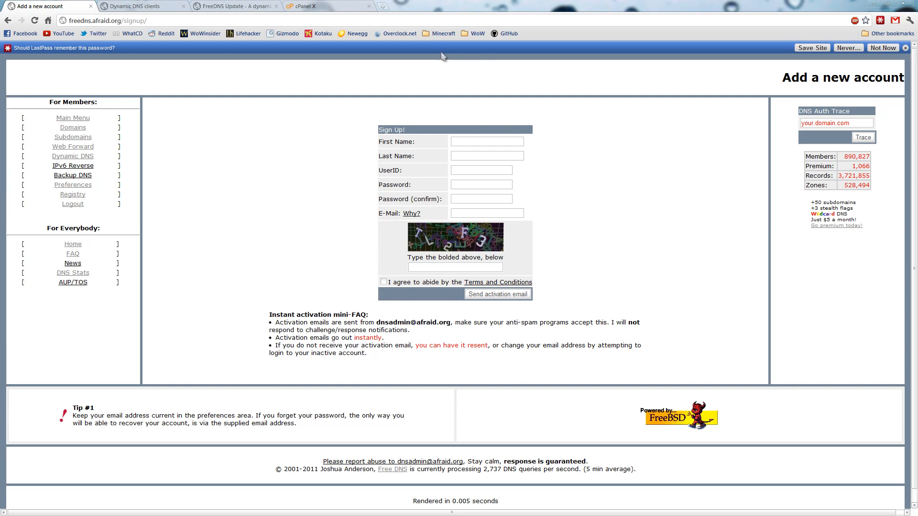
mouse_move(228, 156)
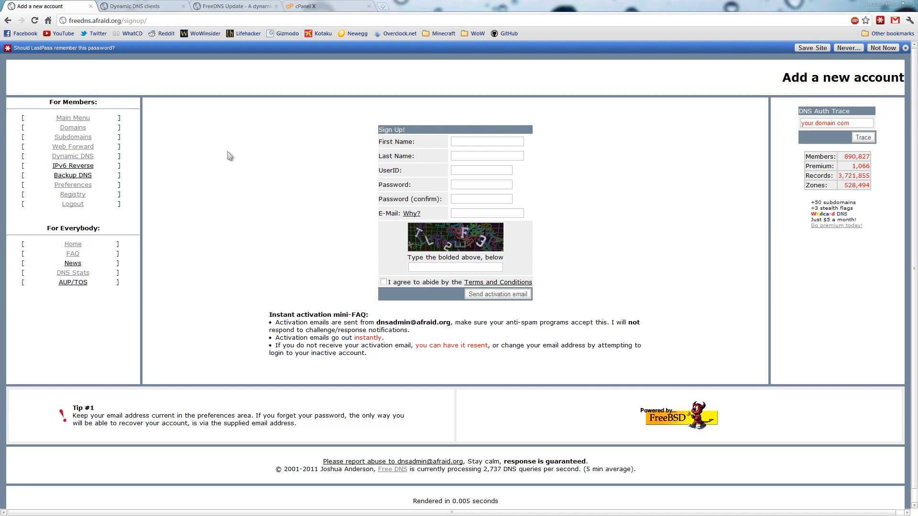
mouse_move(293, 306)
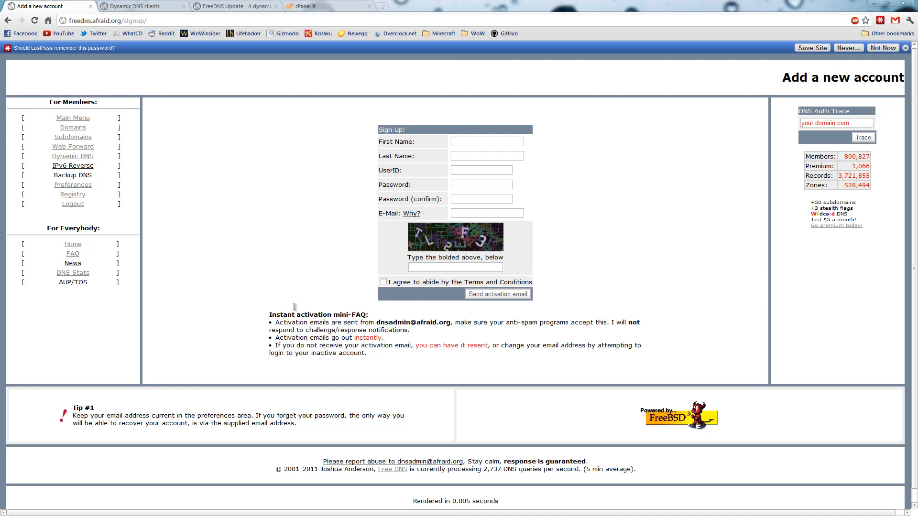
mouse_move(301, 402)
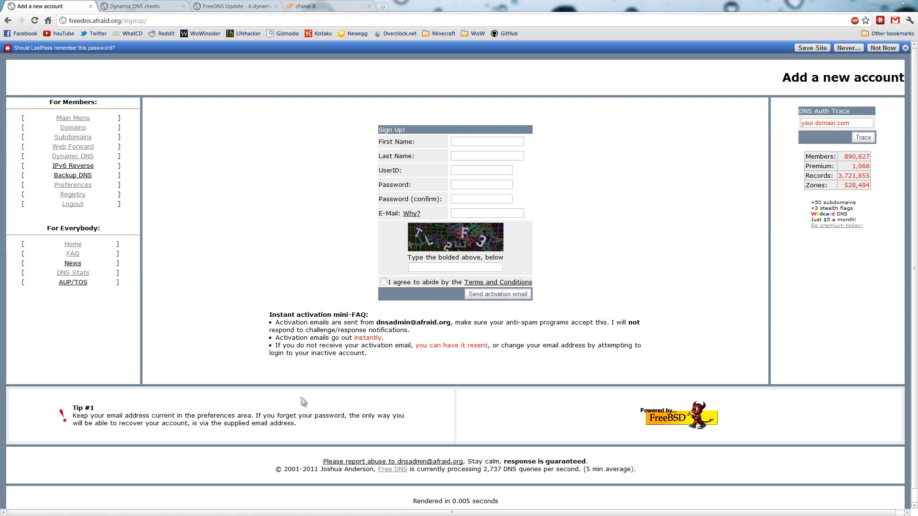
mouse_move(147, 135)
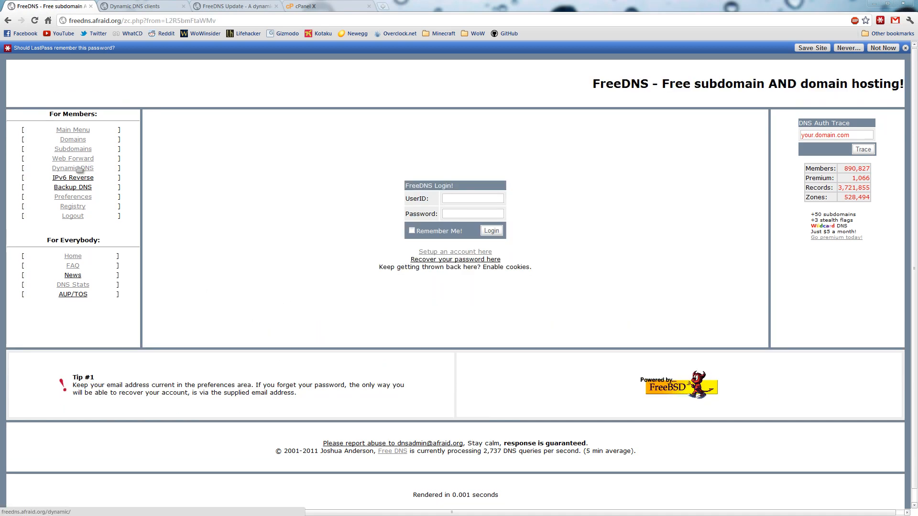
Log in to the FreeDNS account and view the frizkiemc.mooo.com A record
left_click(472, 197)
type("frizkie")
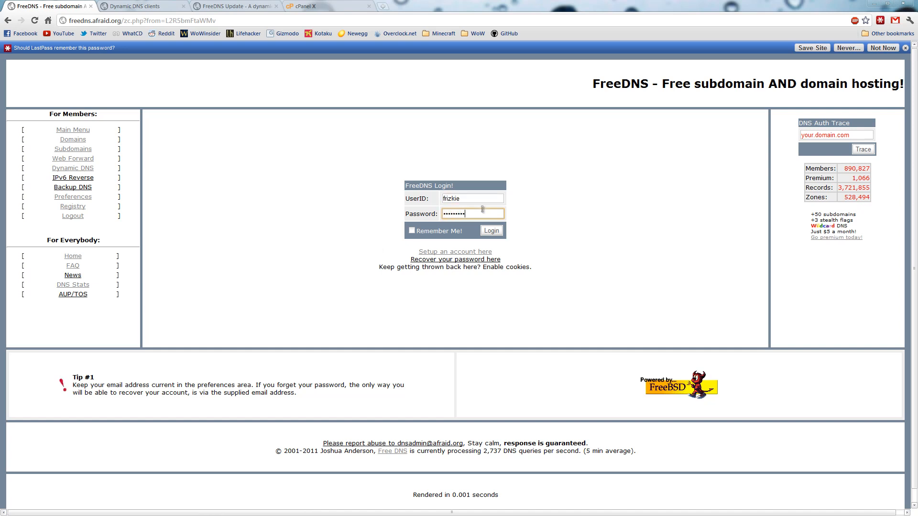
left_click(491, 230)
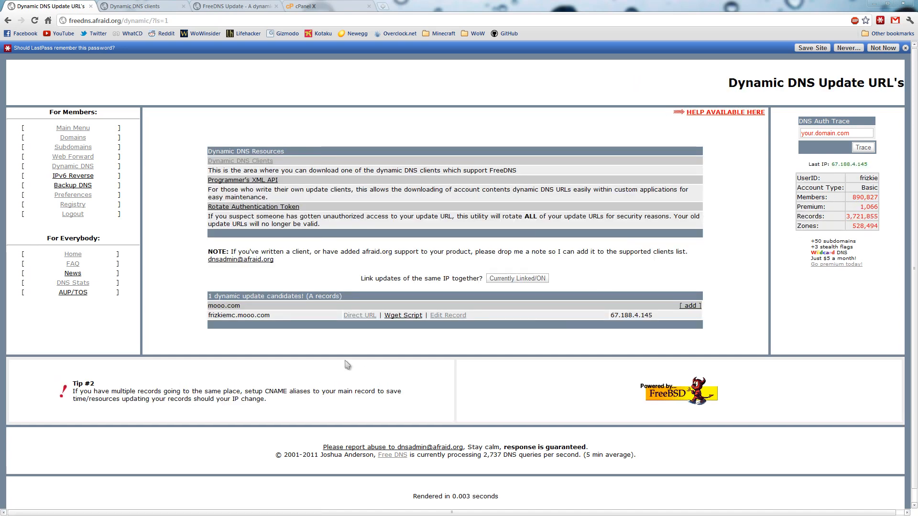
mouse_move(290, 318)
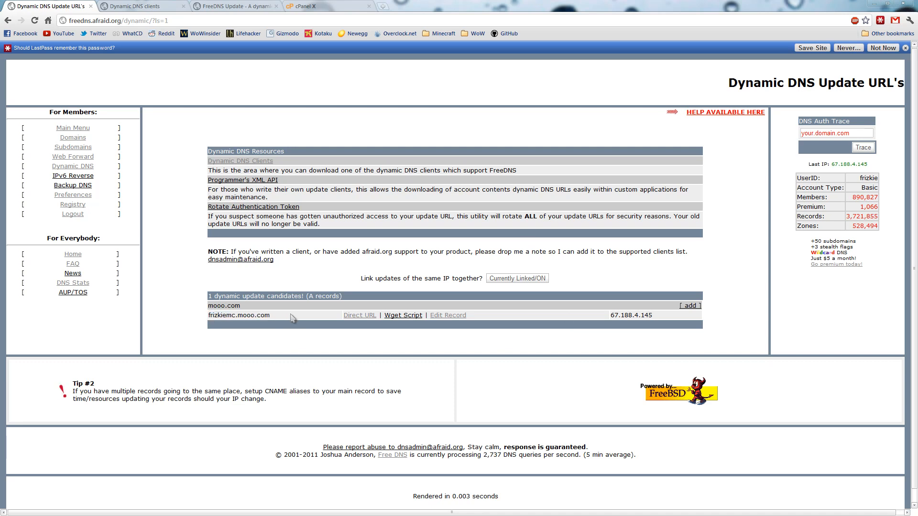
mouse_move(239, 340)
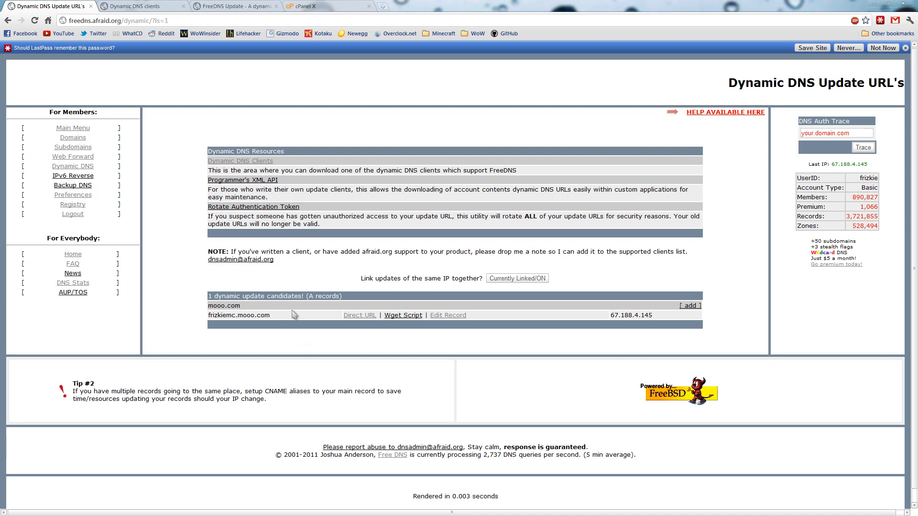
mouse_move(246, 251)
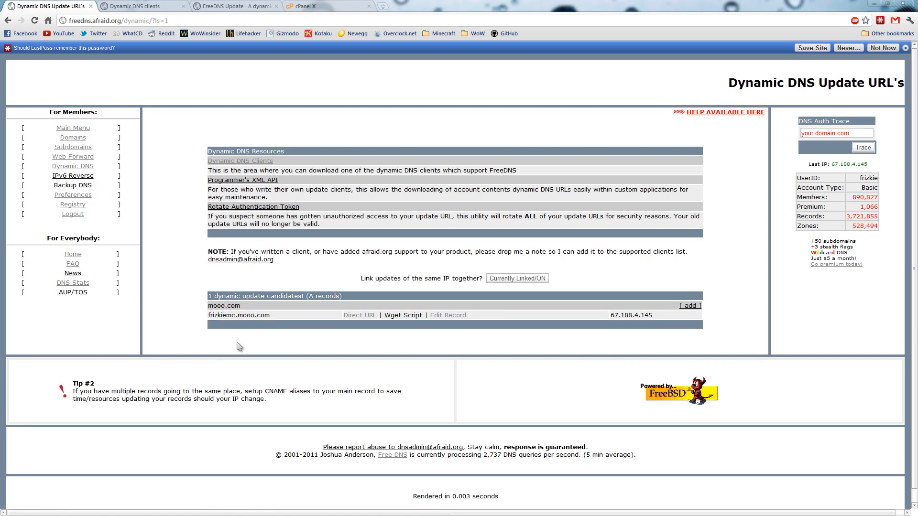
mouse_move(223, 328)
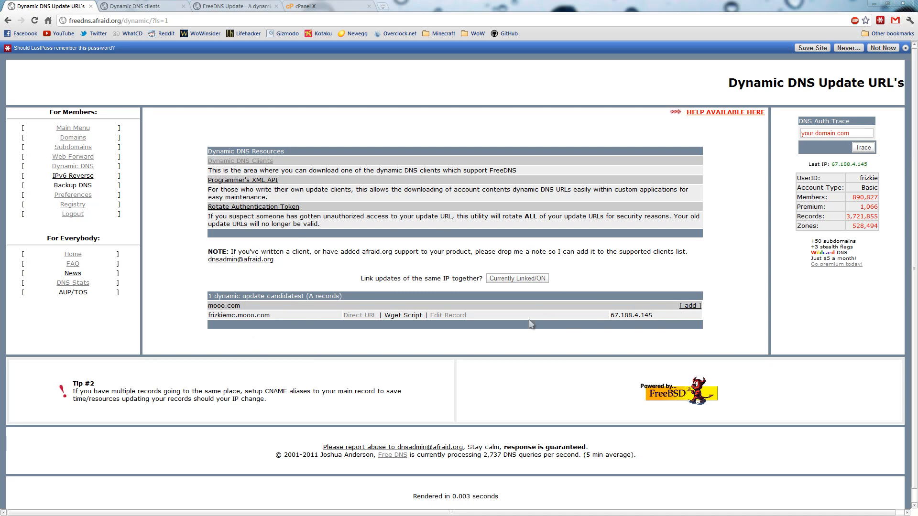
mouse_move(697, 306)
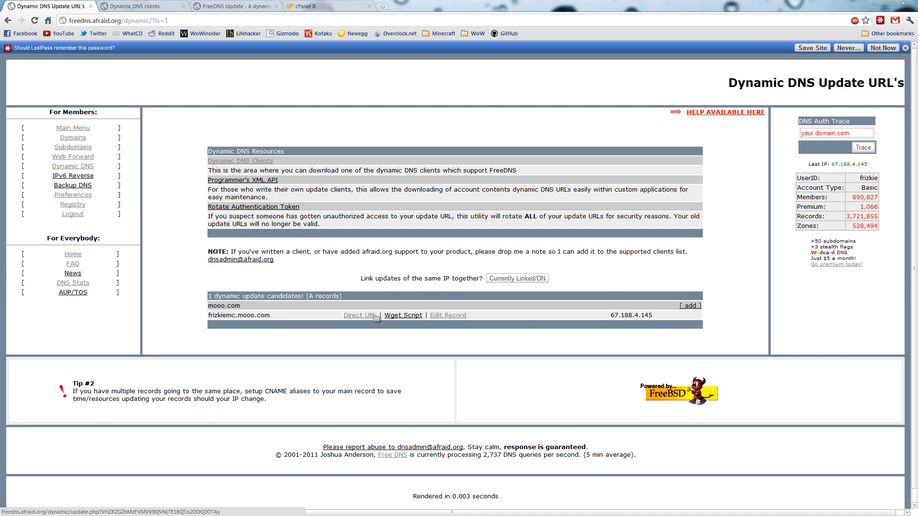
left_click(448, 314)
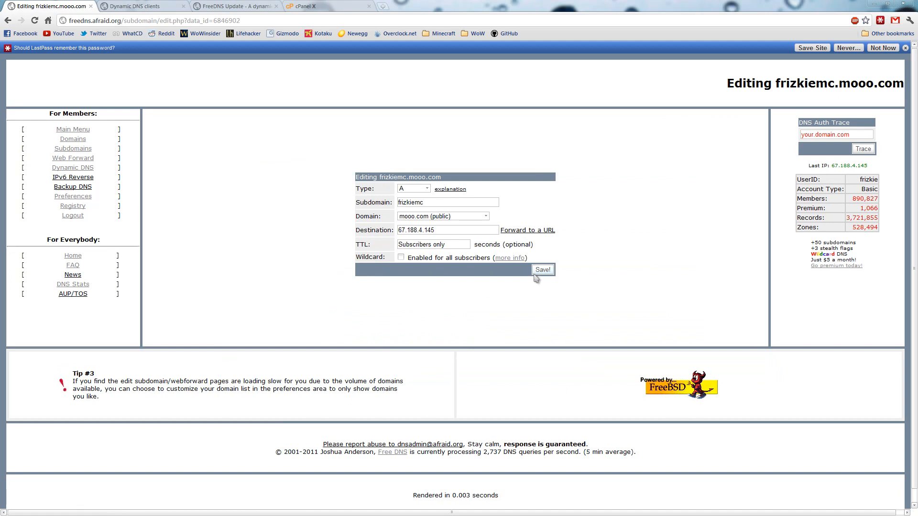
left_click(543, 270)
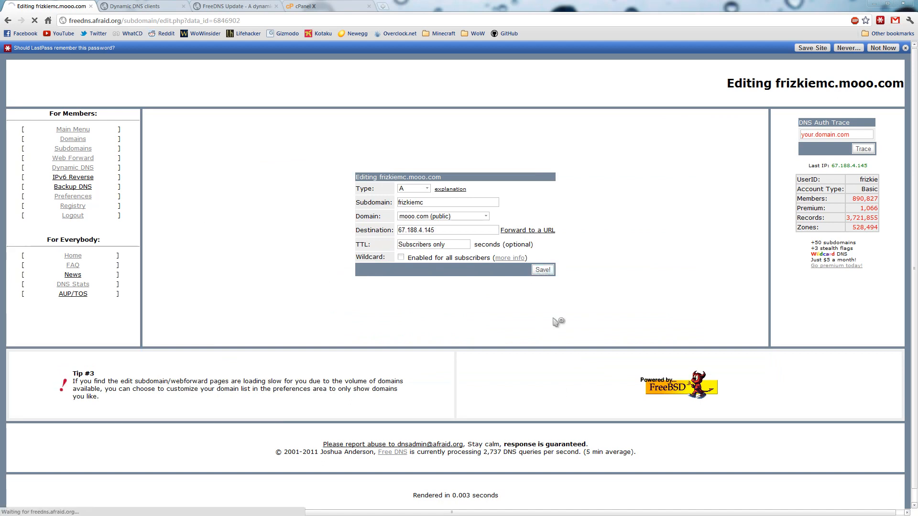
Delete the frizkiemc.mooo.com subdomain and start a new subdomain entry
left_click(542, 270)
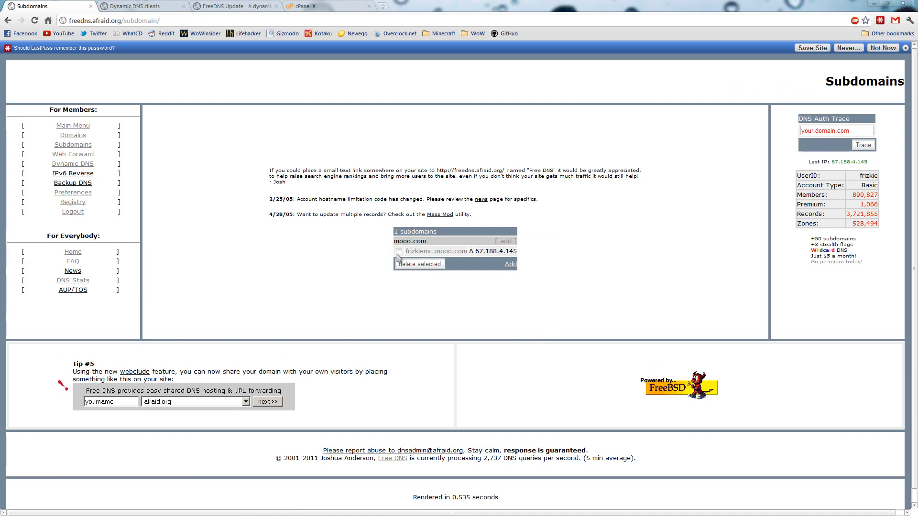
left_click(418, 264)
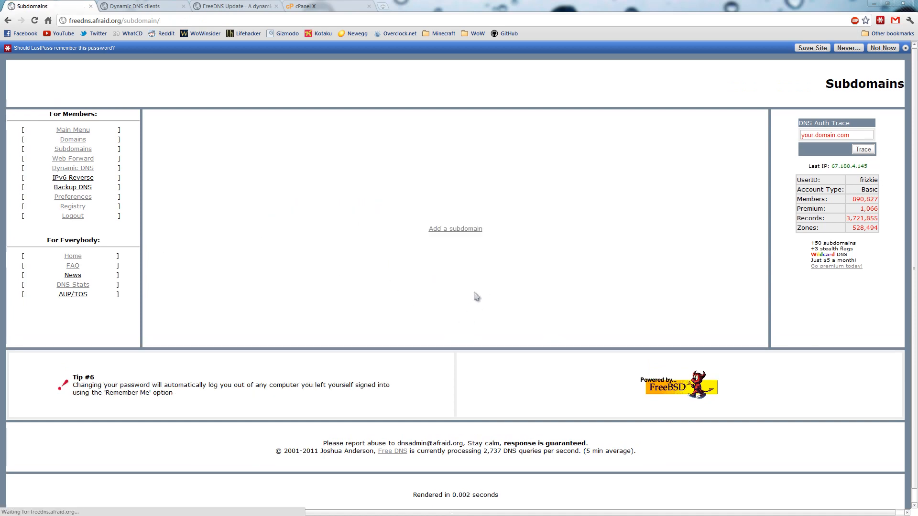
left_click(73, 168)
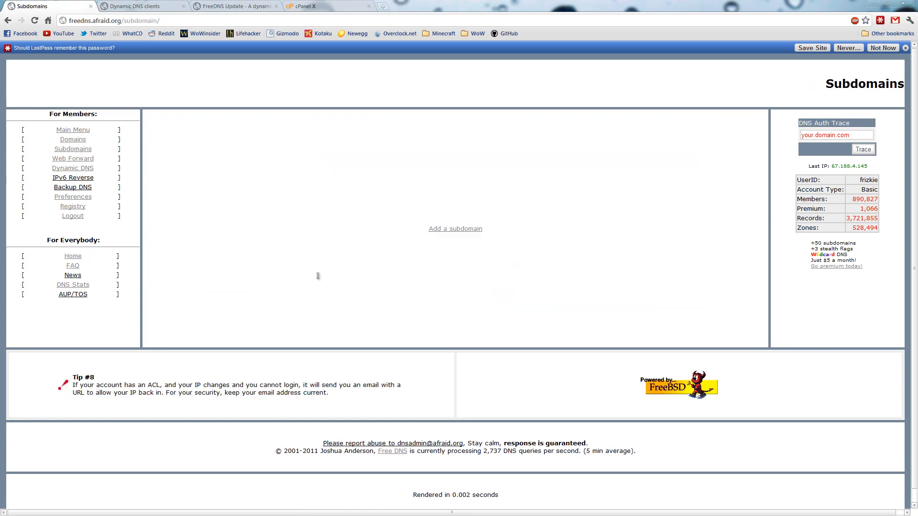
left_click(455, 228)
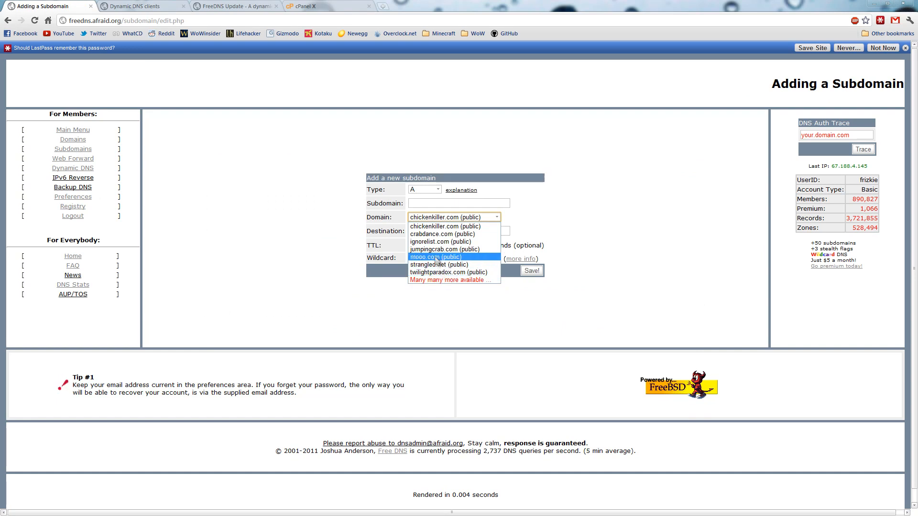
left_click(436, 257)
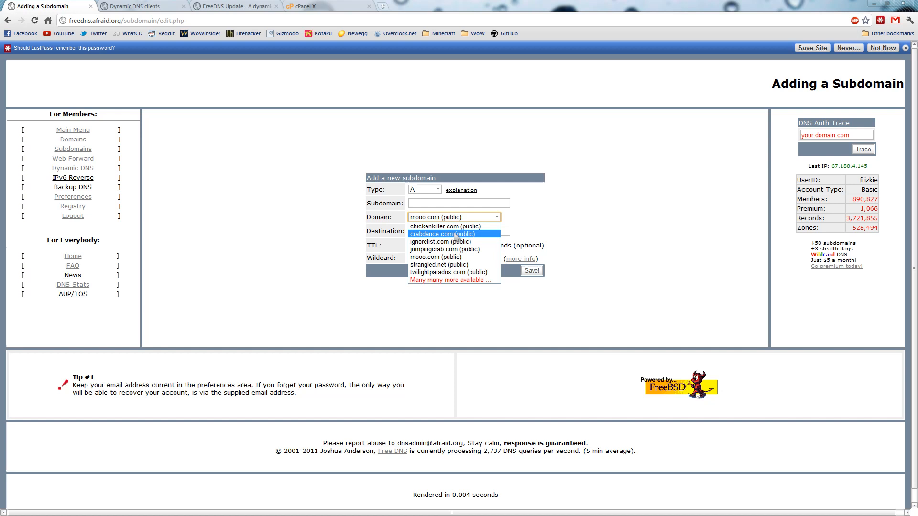
mouse_move(468, 230)
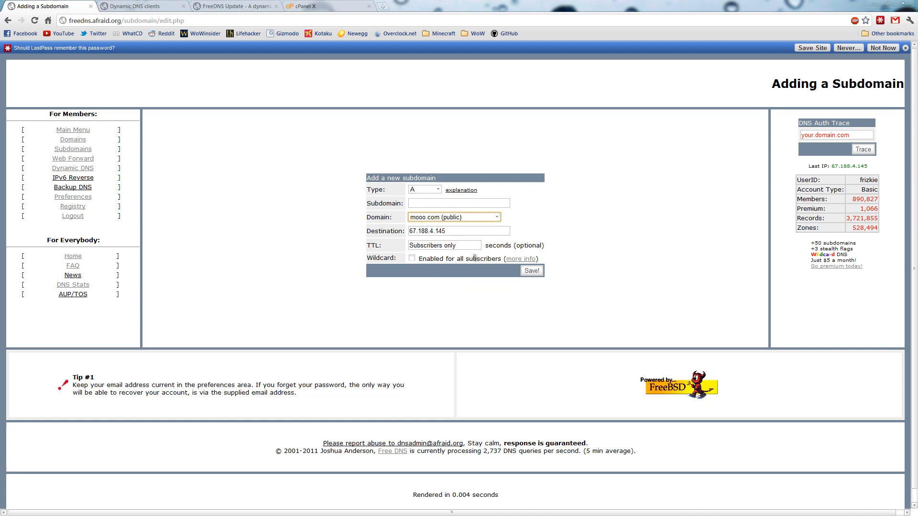
left_click(458, 204)
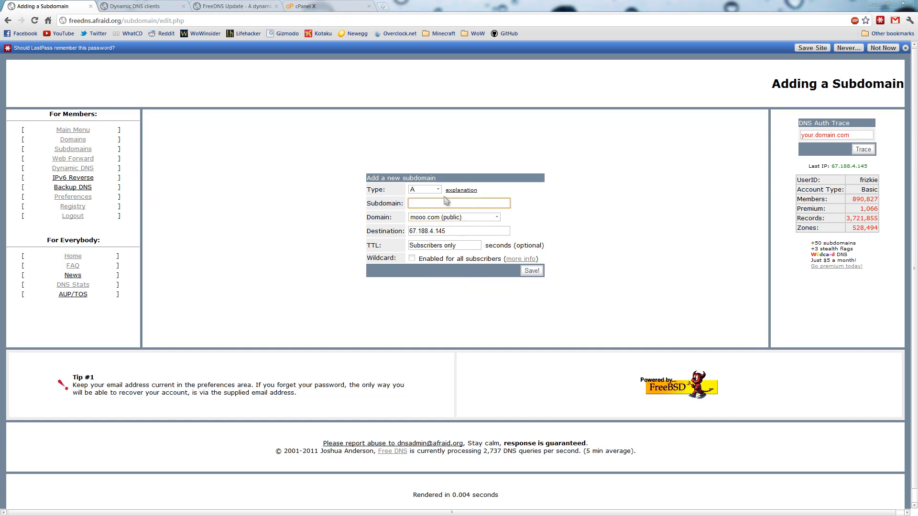
type("frizki")
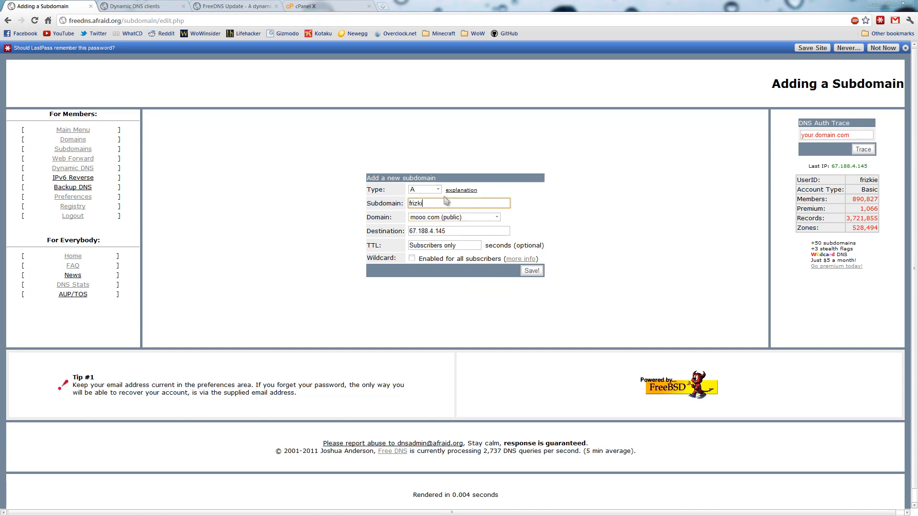
left_click(437, 190)
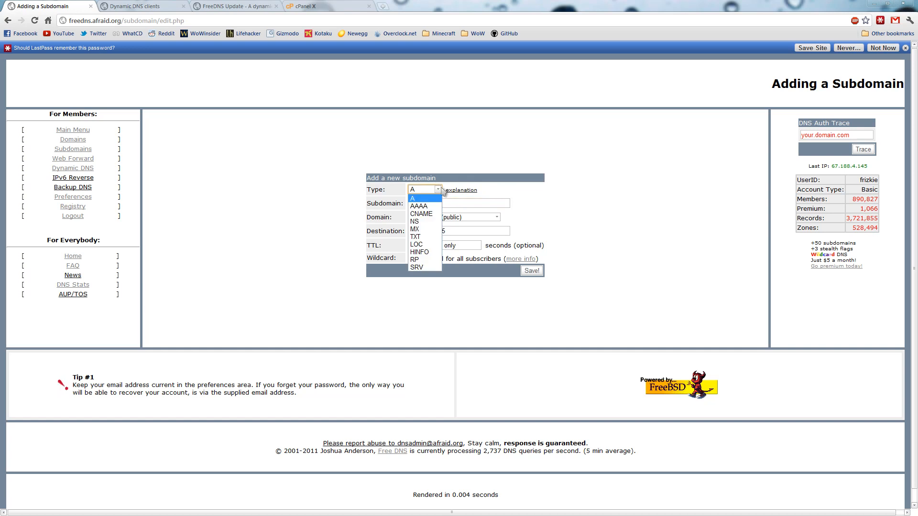
left_click(411, 198)
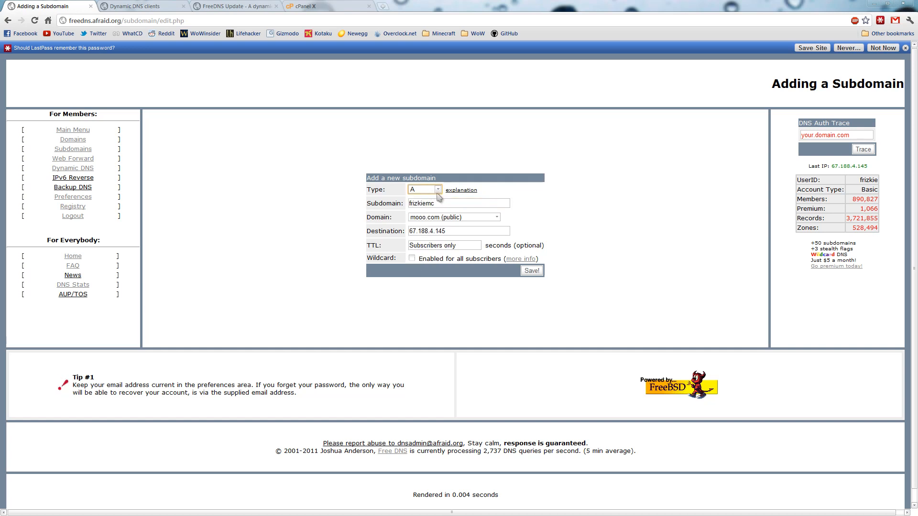
left_click(459, 230)
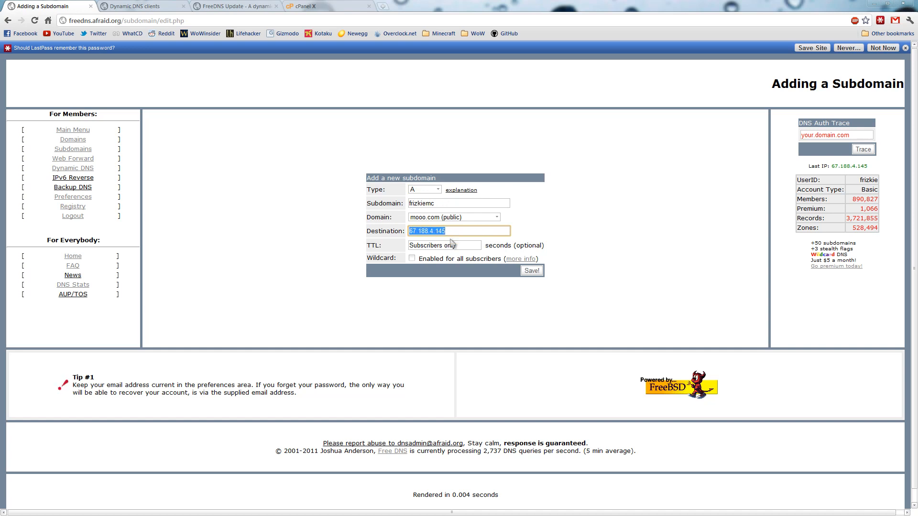
left_click(472, 230)
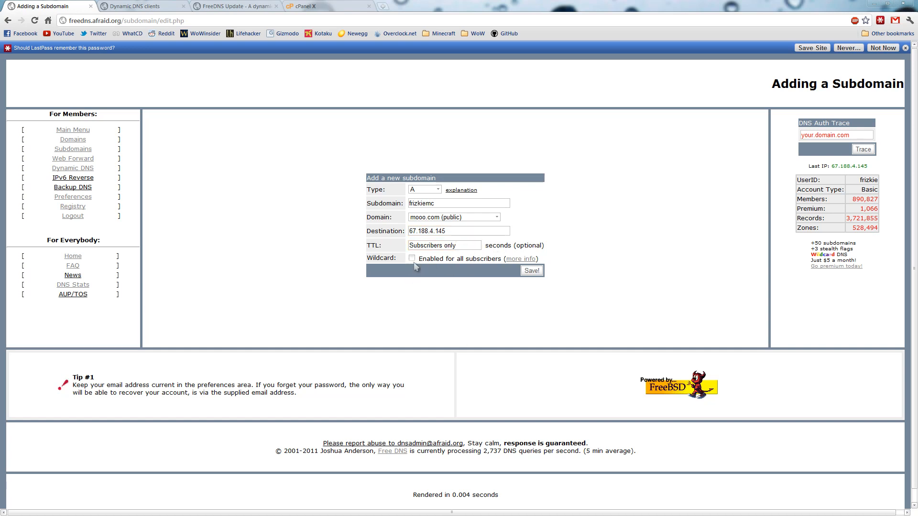
left_click(531, 270)
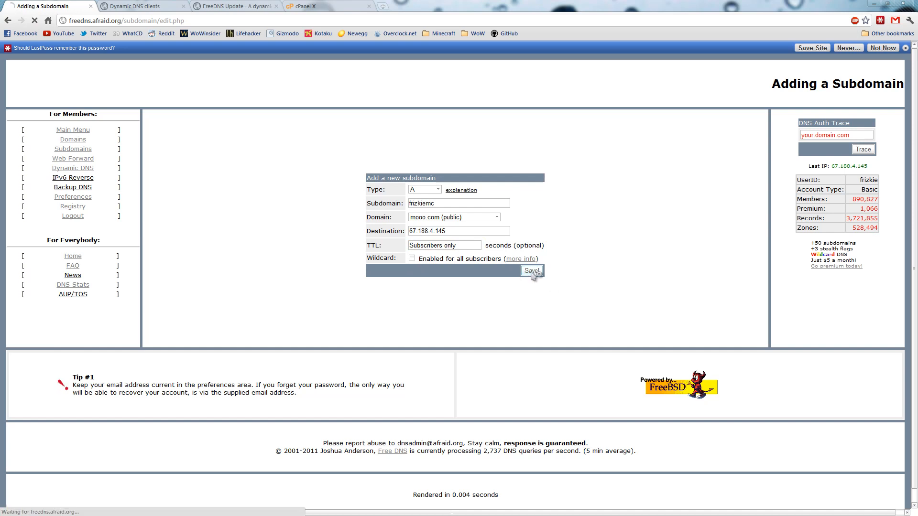
left_click(532, 271)
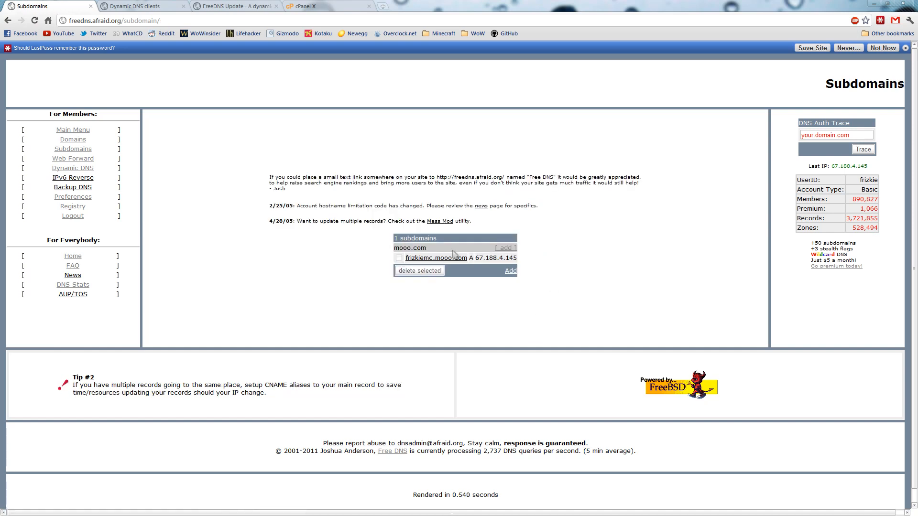
mouse_move(432, 302)
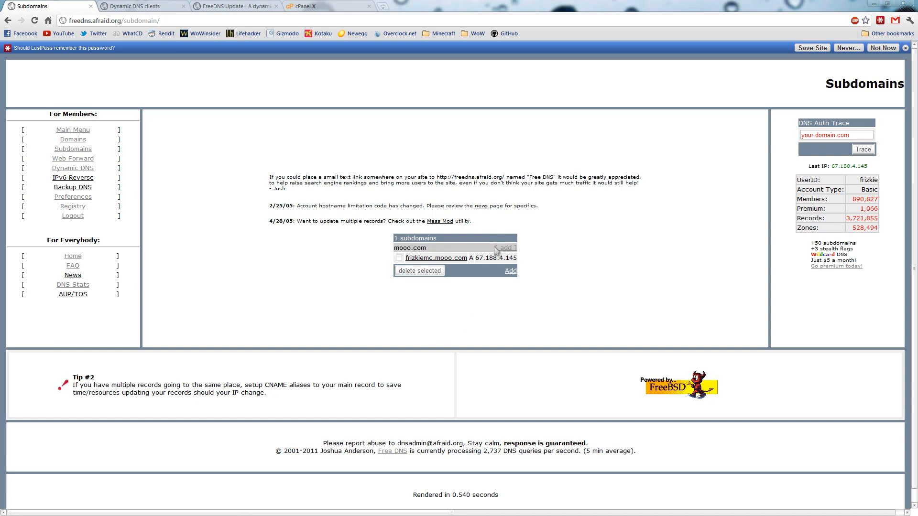
mouse_move(72, 173)
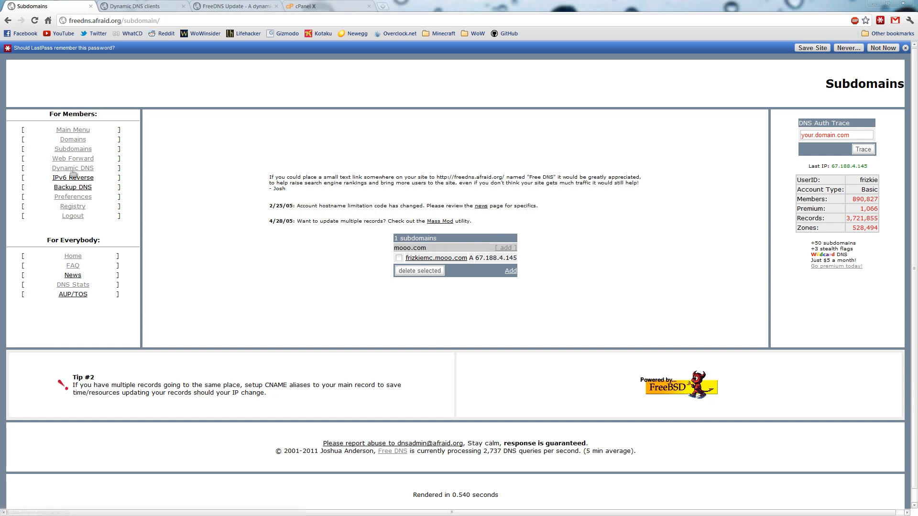
left_click(72, 168)
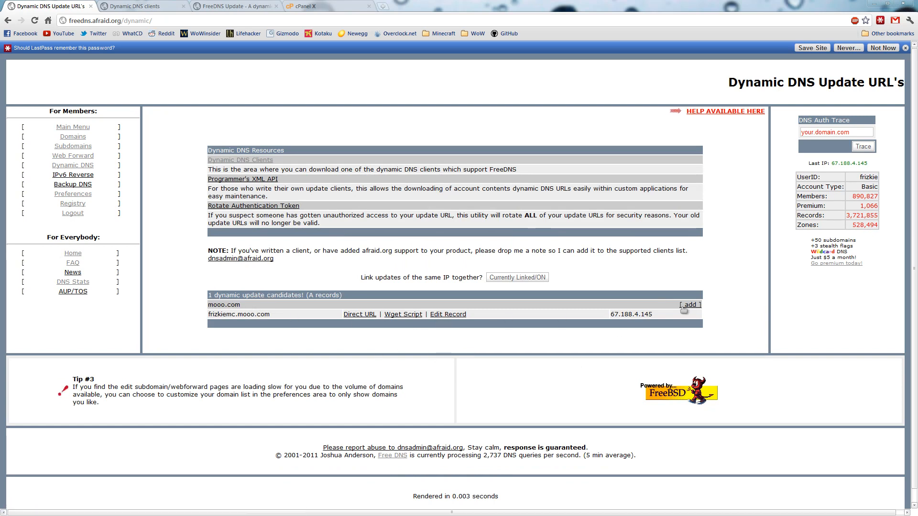
left_click(448, 314)
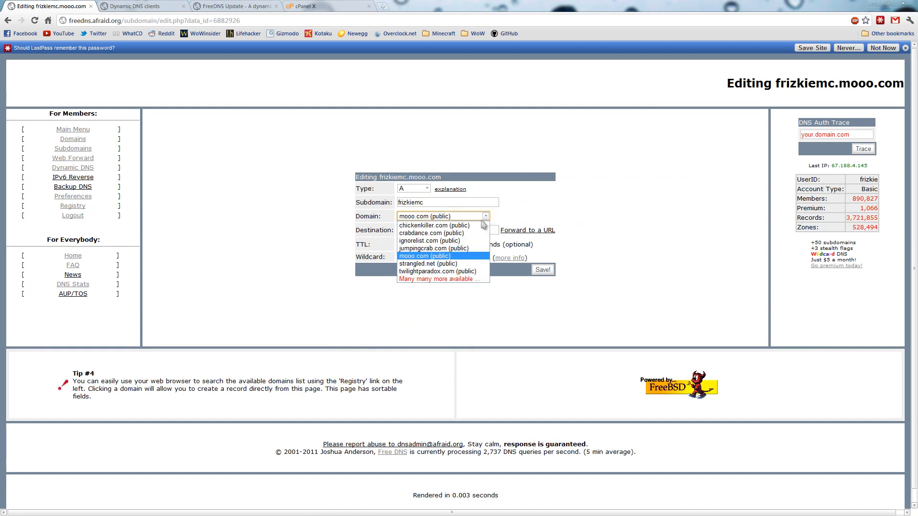
left_click(425, 256)
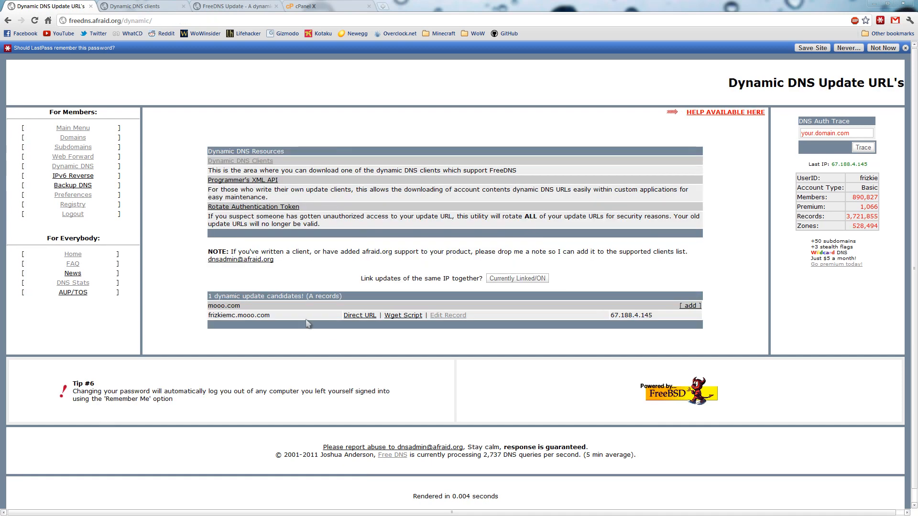
mouse_move(284, 315)
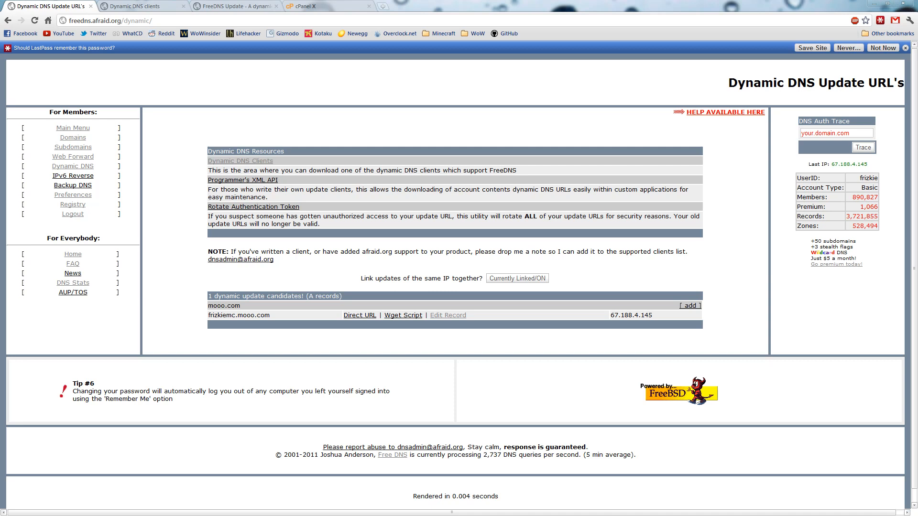
left_click(233, 7)
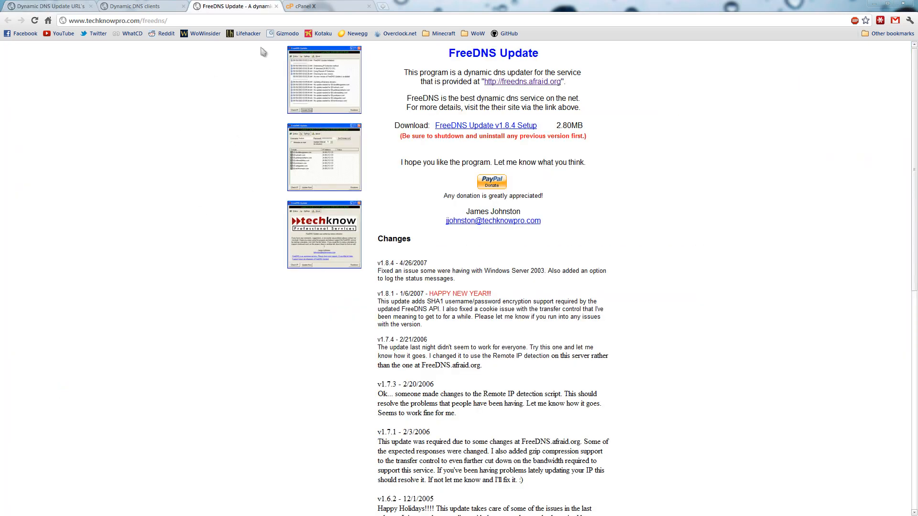
mouse_move(130, 33)
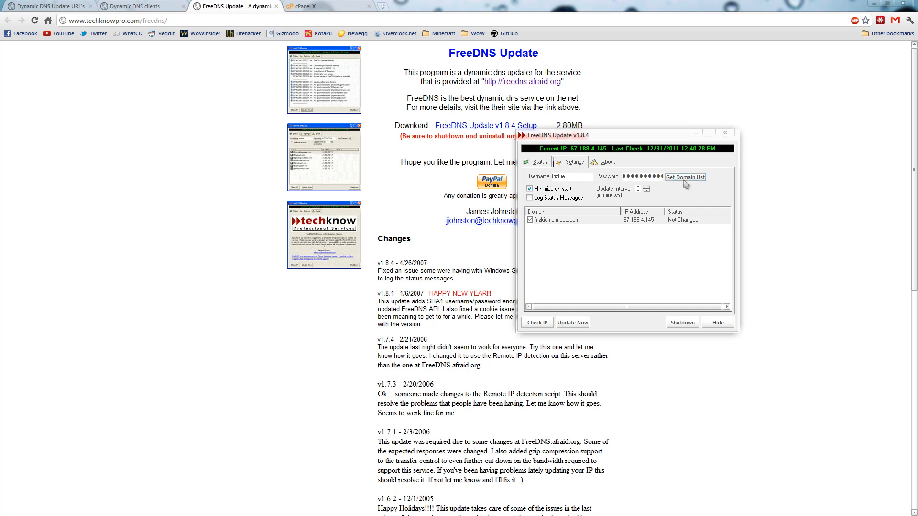
mouse_move(535, 189)
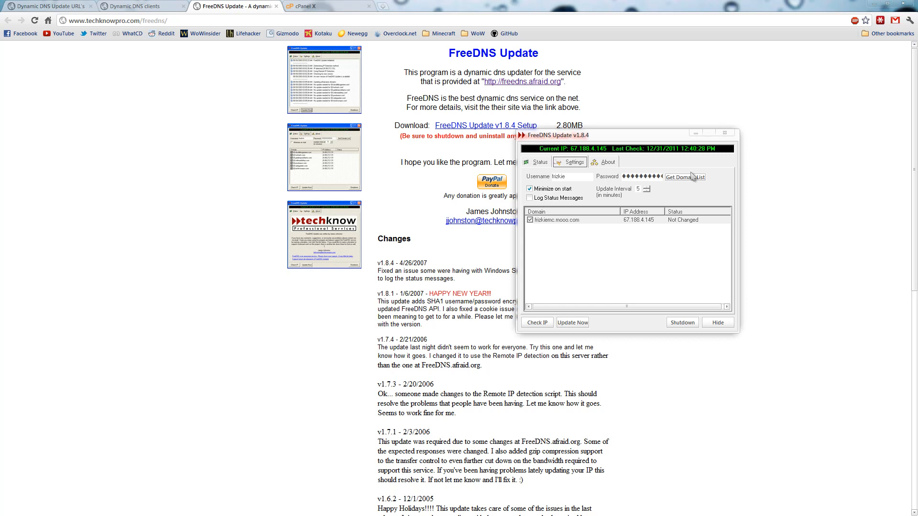
mouse_move(698, 182)
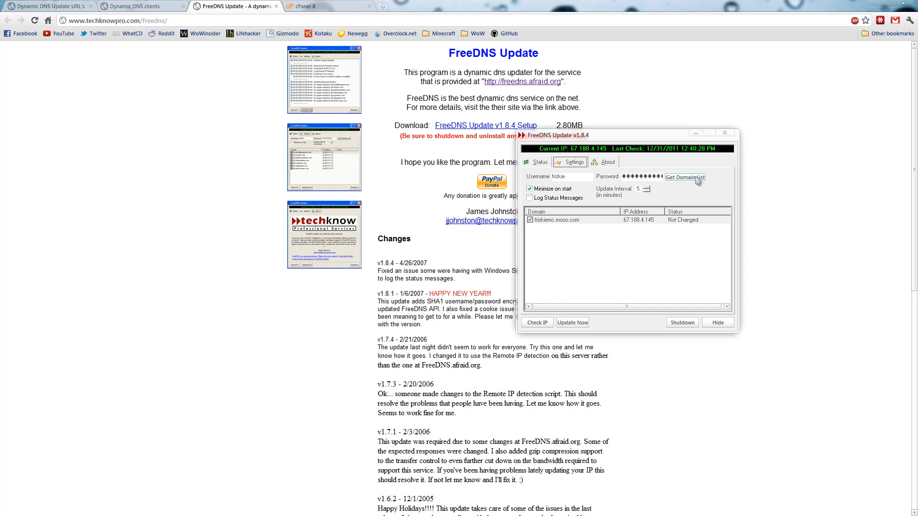
Load the domain list, confirm frizkiemc.mooo.com is up to date, and hide the updater
left_click(572, 322)
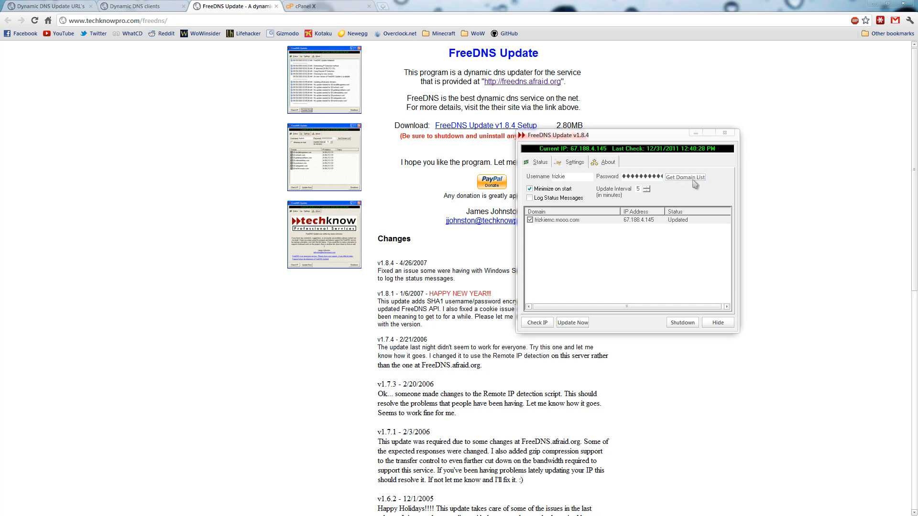
left_click(556, 220)
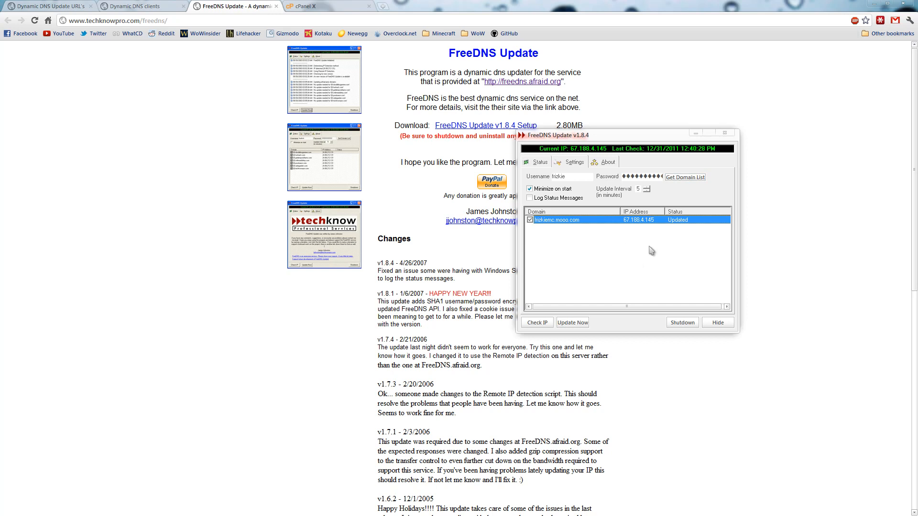
mouse_move(564, 236)
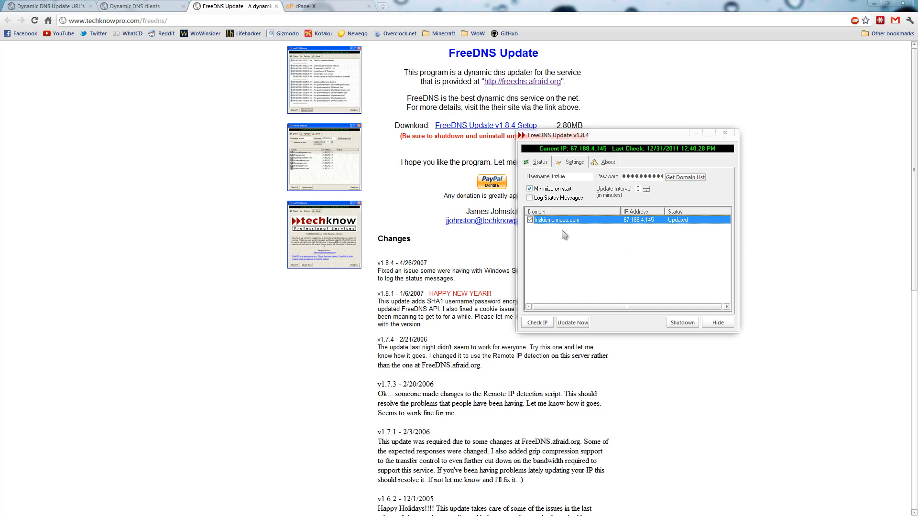
mouse_move(598, 164)
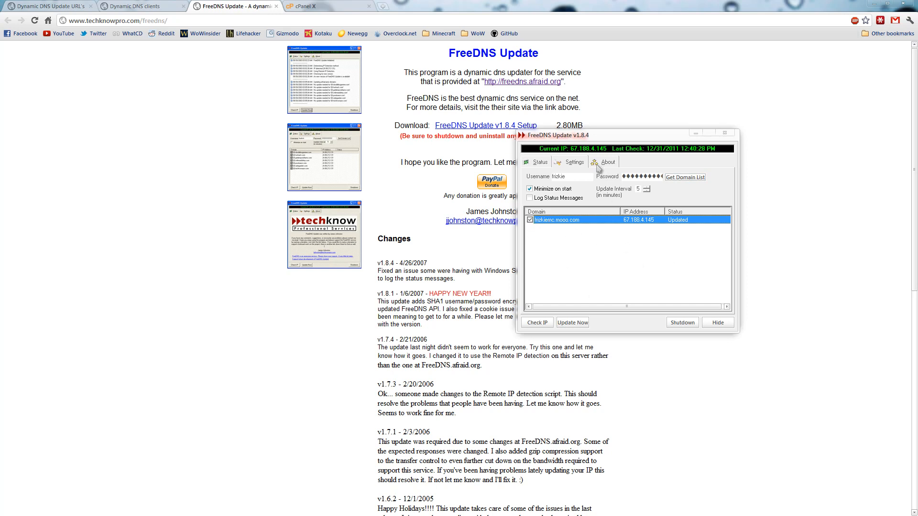
mouse_move(595, 277)
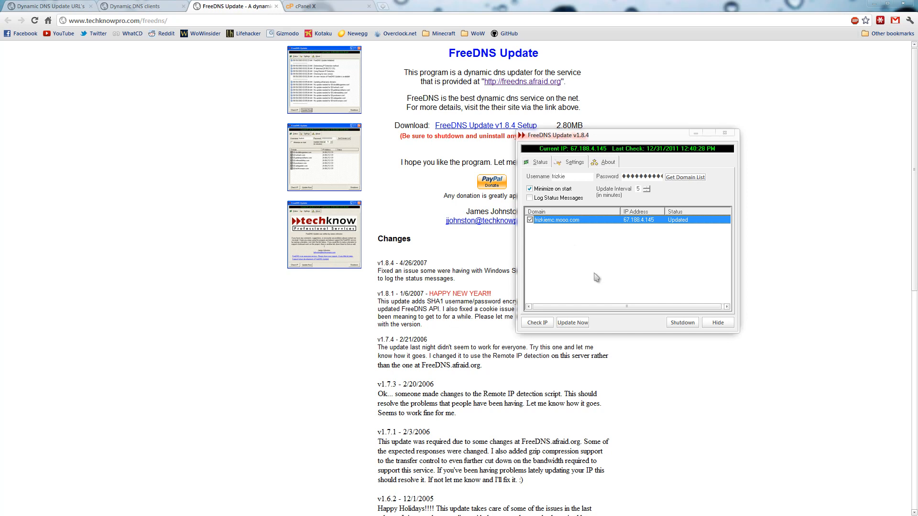
mouse_move(541, 165)
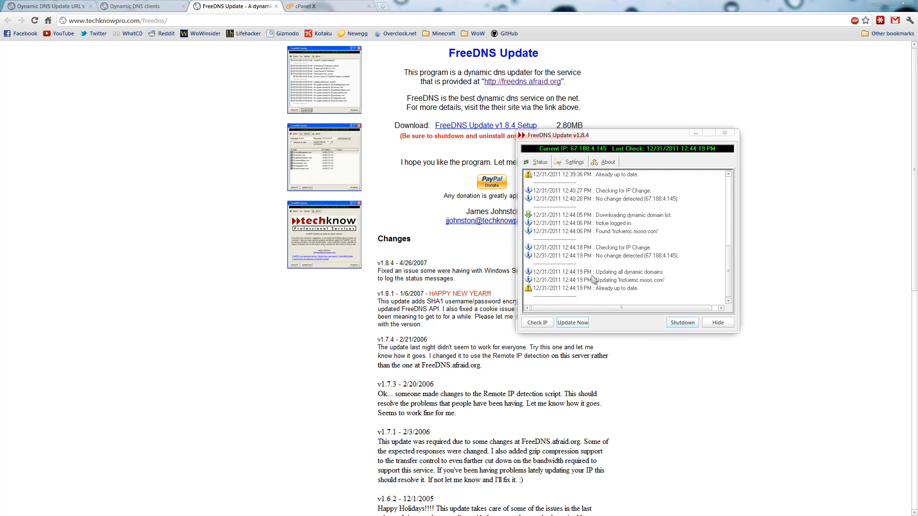
left_click(606, 162)
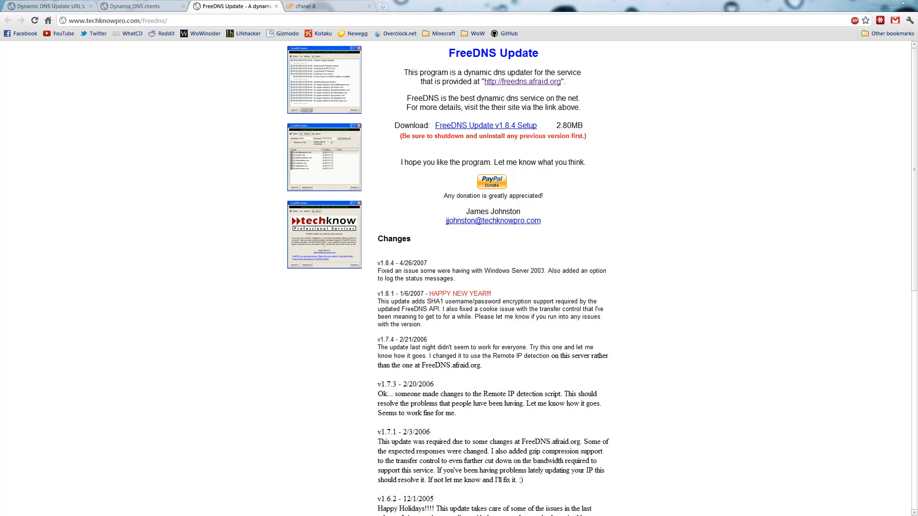
mouse_move(193, 366)
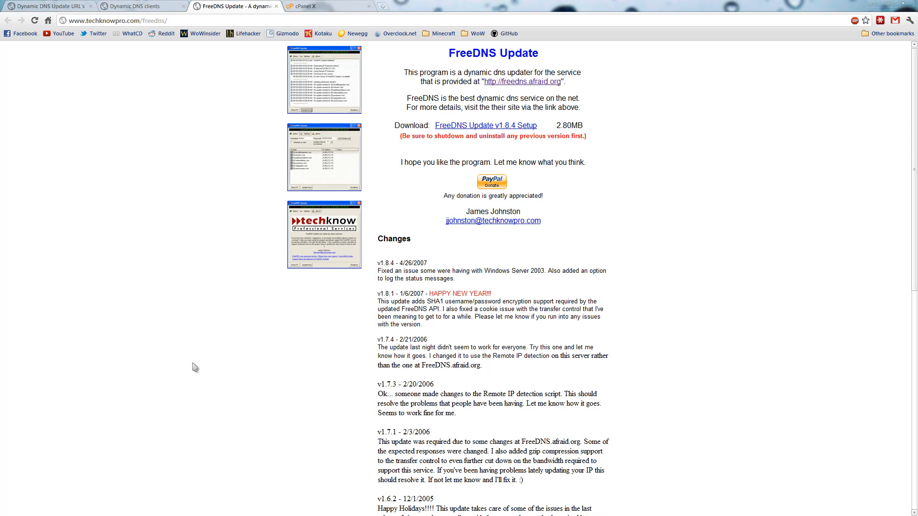
mouse_move(226, 369)
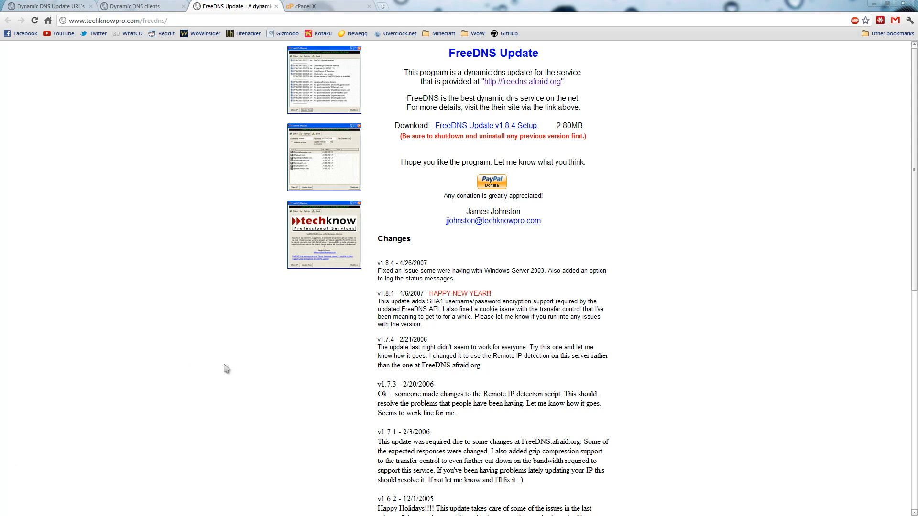
left_click(312, 8)
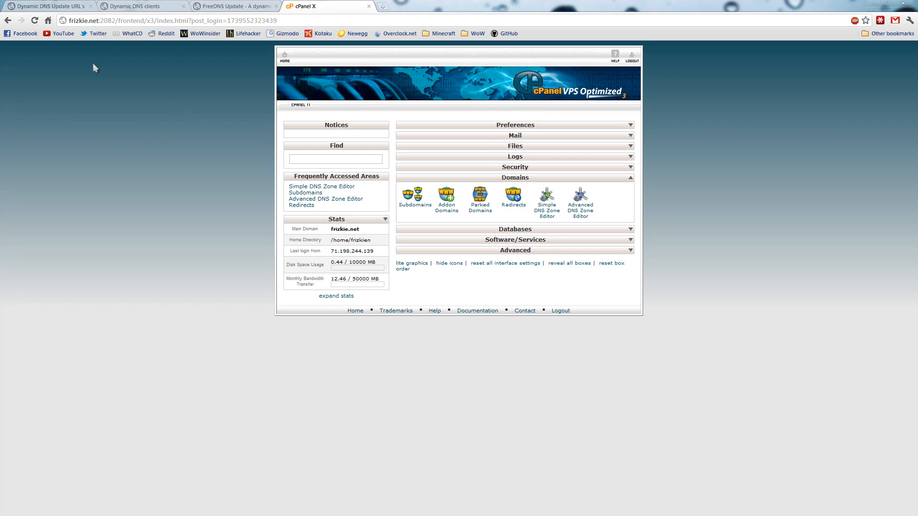
mouse_move(142, 83)
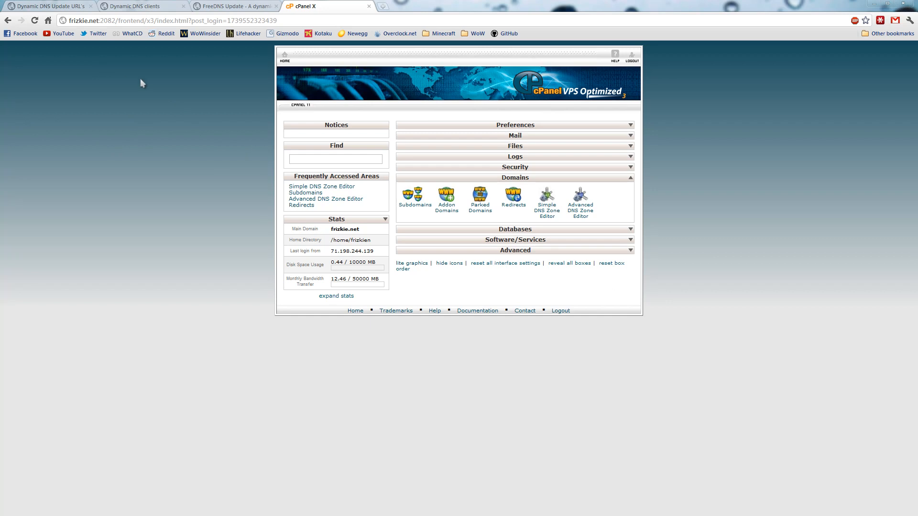
mouse_move(194, 199)
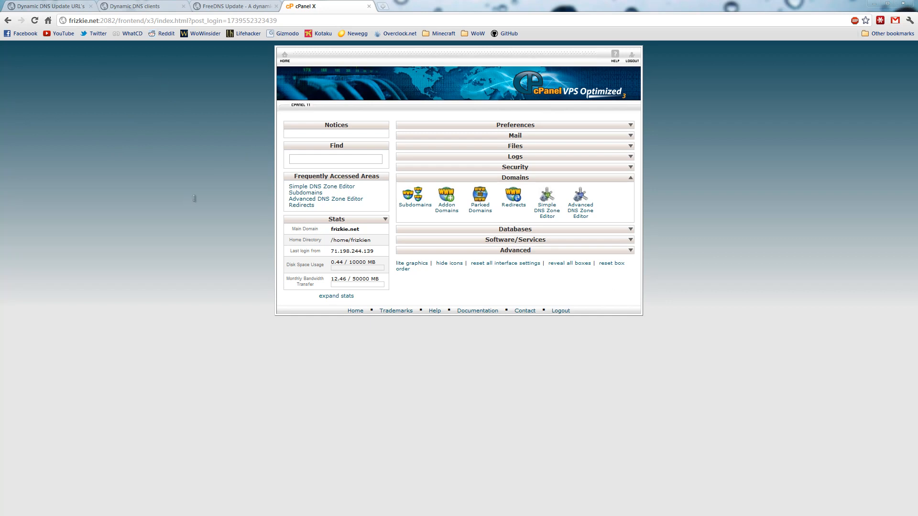
mouse_move(143, 157)
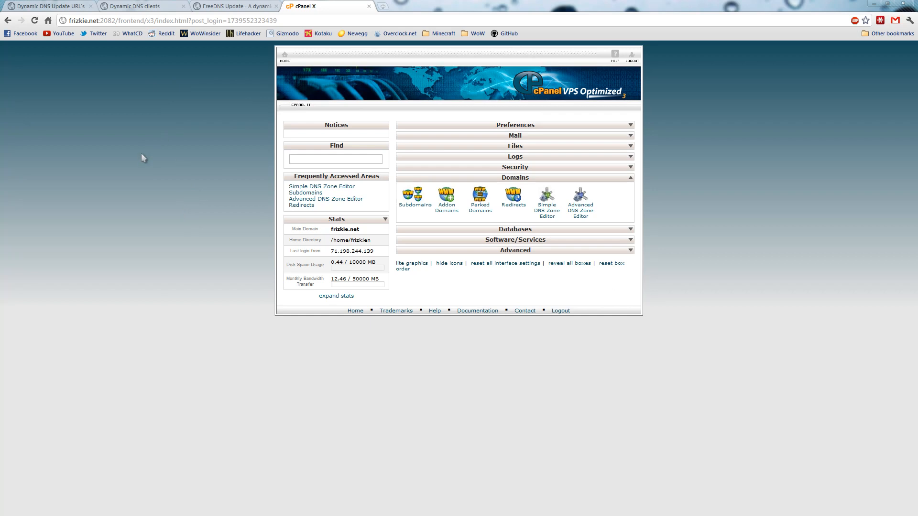
mouse_move(133, 146)
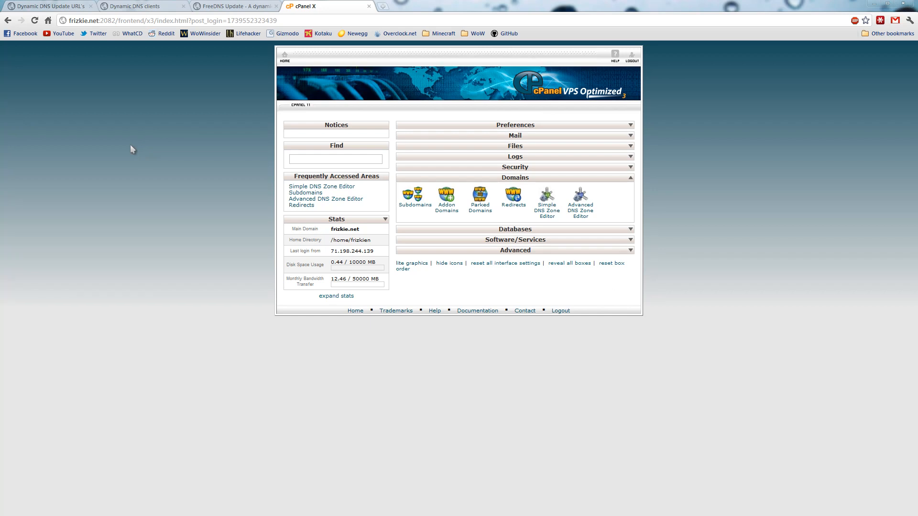
mouse_move(524, 191)
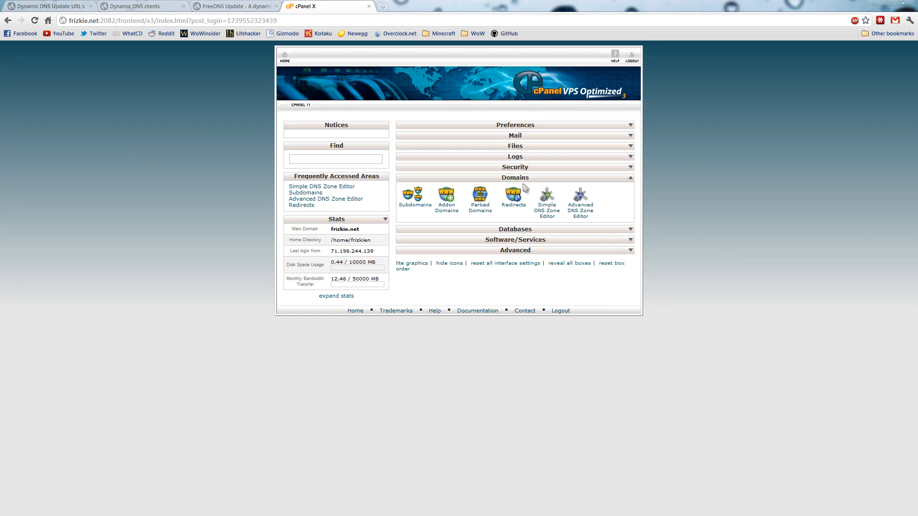
Review the mc.frizkie.net CNAME pointing to frizkiemc.mooo.com in the Simple DNS Zone Editor
left_click(546, 196)
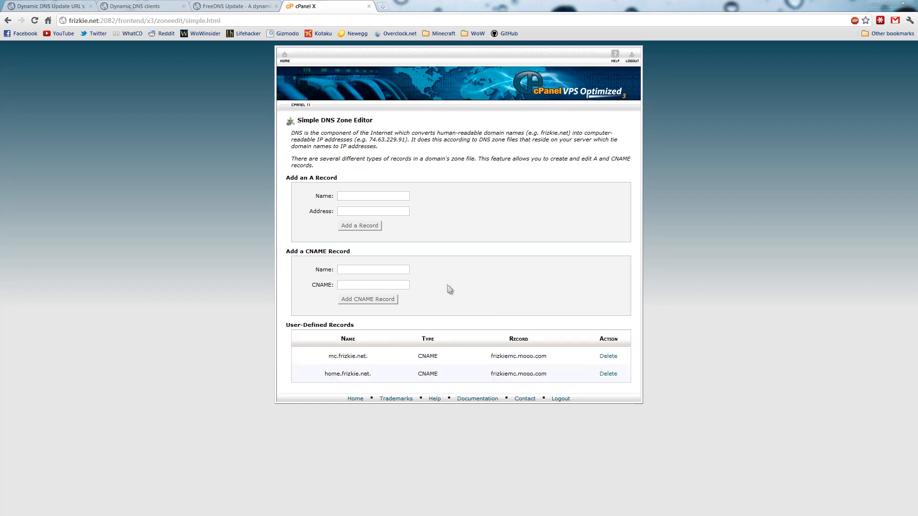
double_click(347, 355)
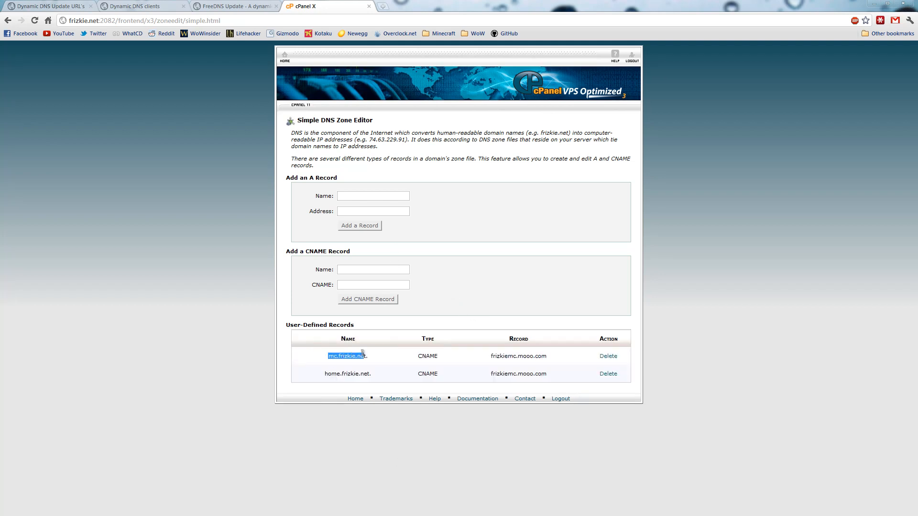
double_click(427, 356)
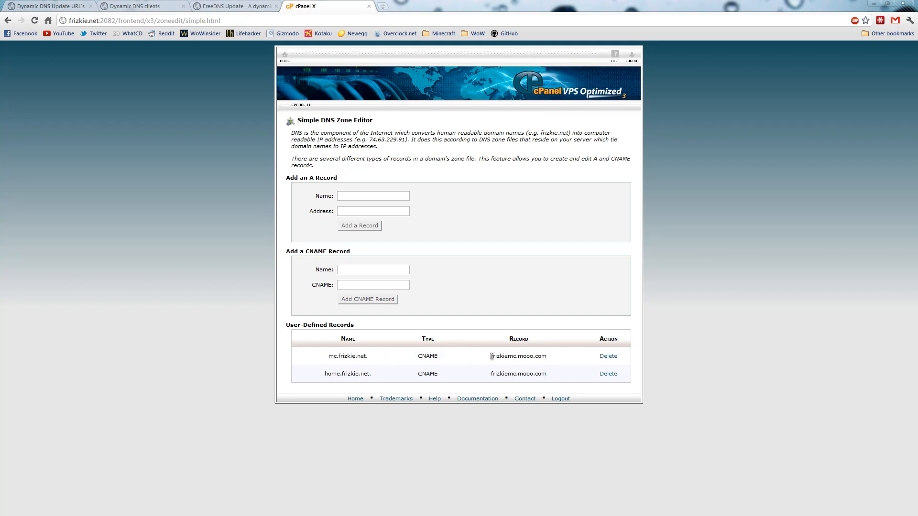
double_click(518, 356)
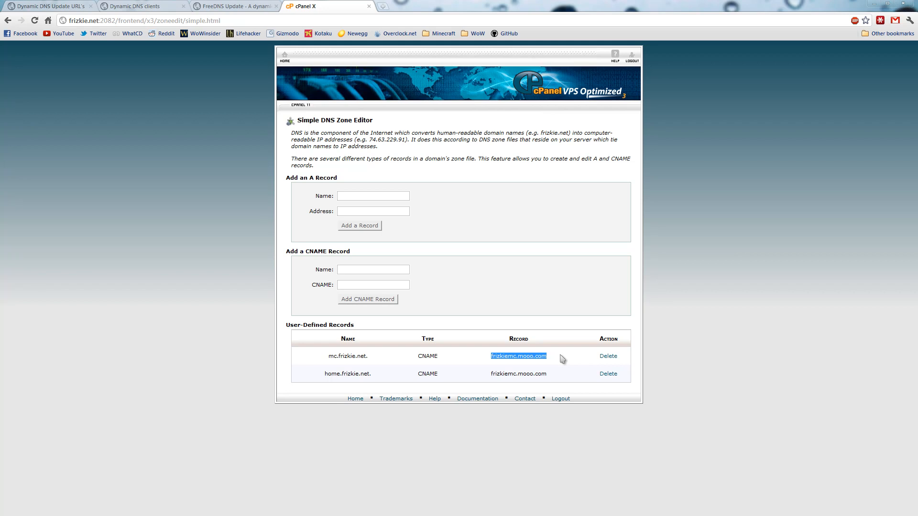
left_click(373, 269)
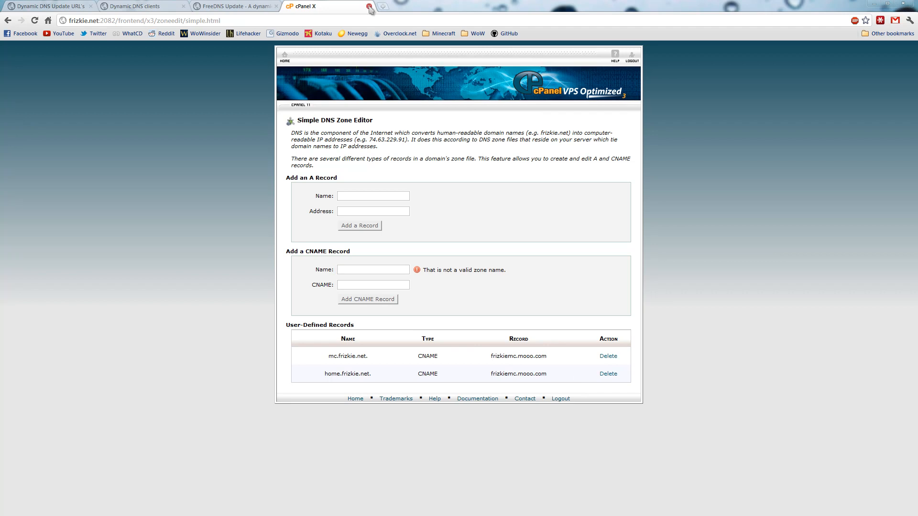
Direct-connect Minecraft to 'frizkiemc.moooo.' from Multiplayer, then cancel the connection attempt
left_click(363, 8)
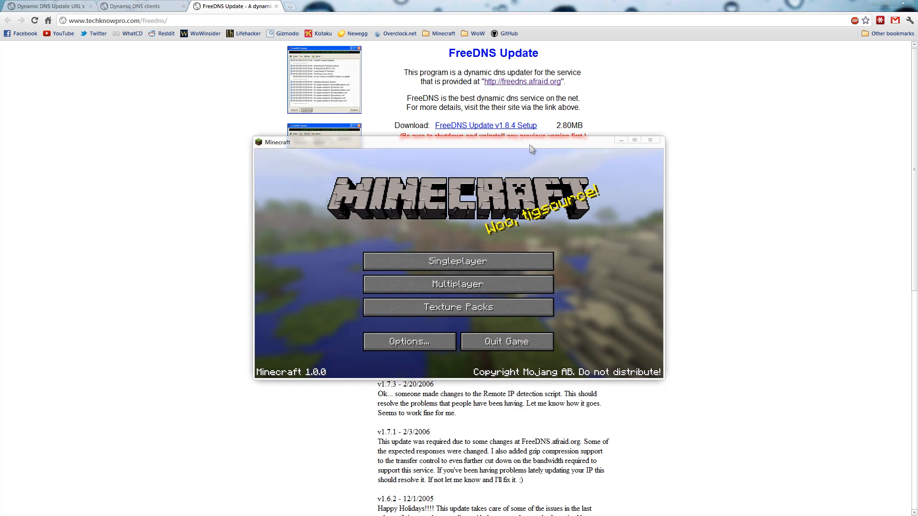
left_click(458, 284)
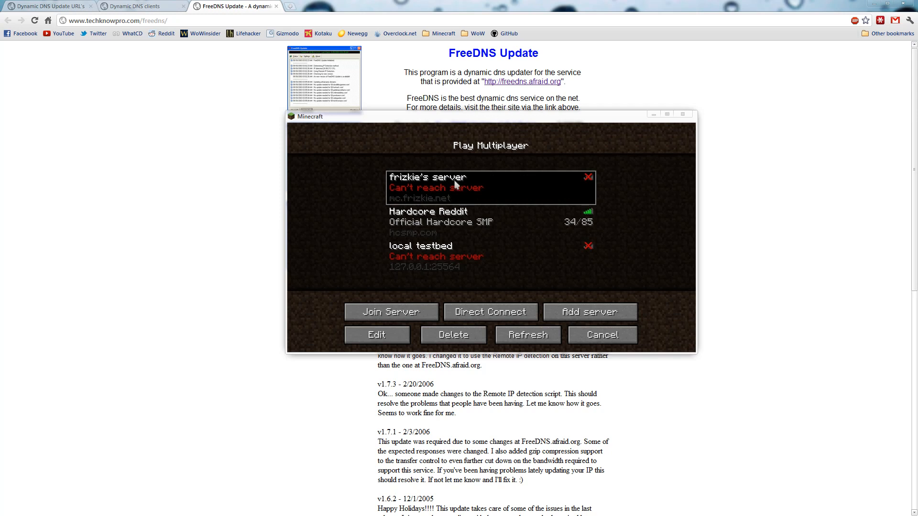
mouse_move(445, 171)
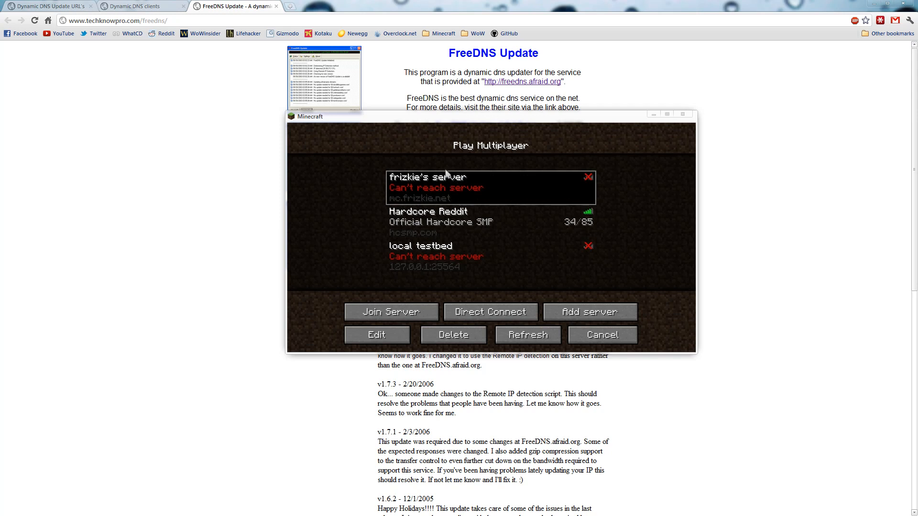
mouse_move(447, 186)
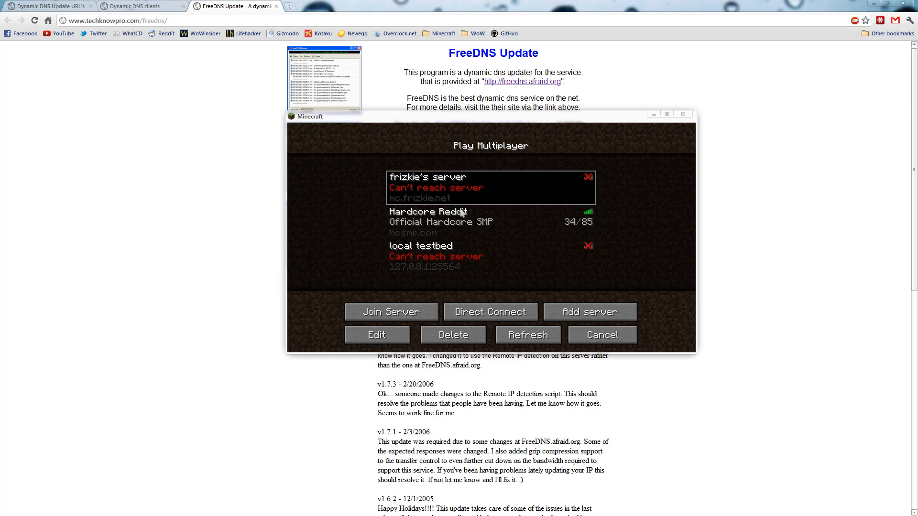
mouse_move(508, 305)
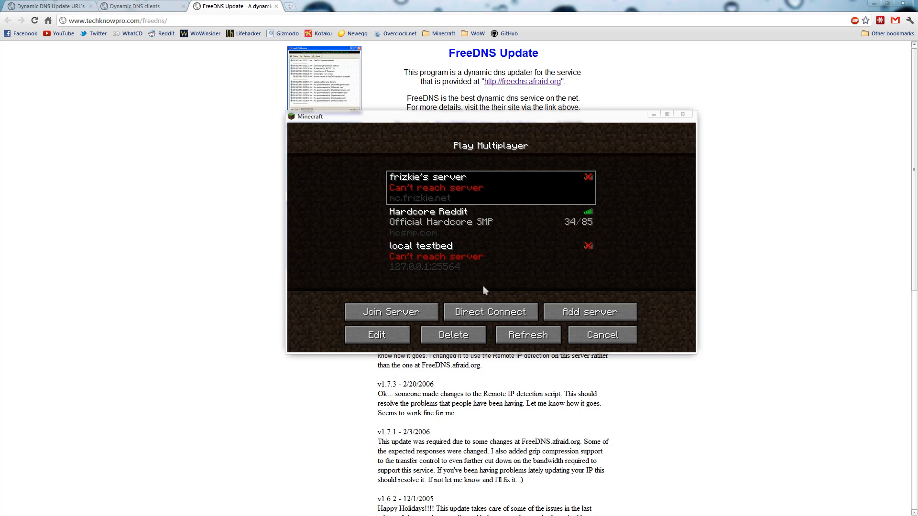
mouse_move(518, 208)
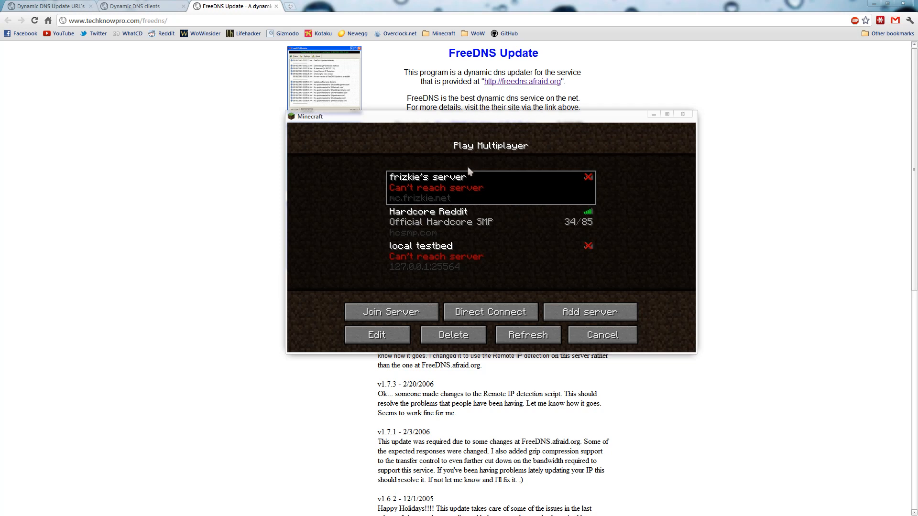
left_click(491, 312)
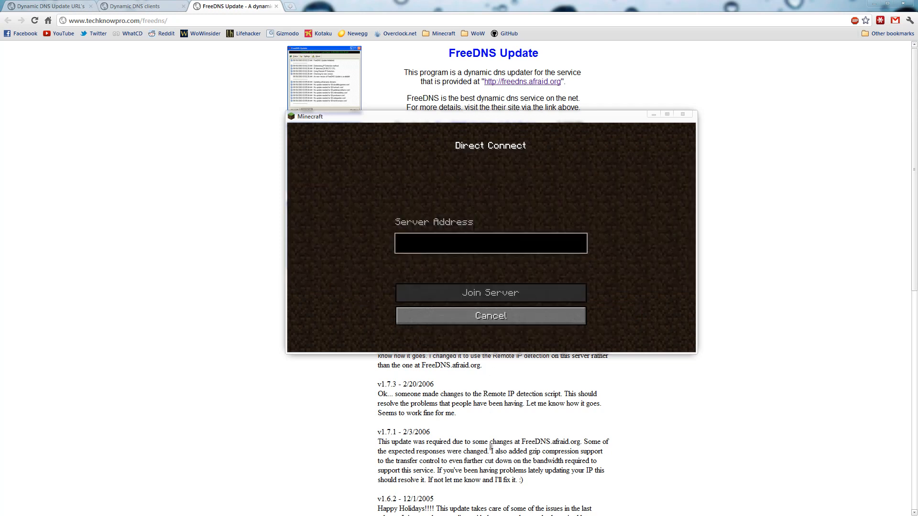
left_click(490, 243)
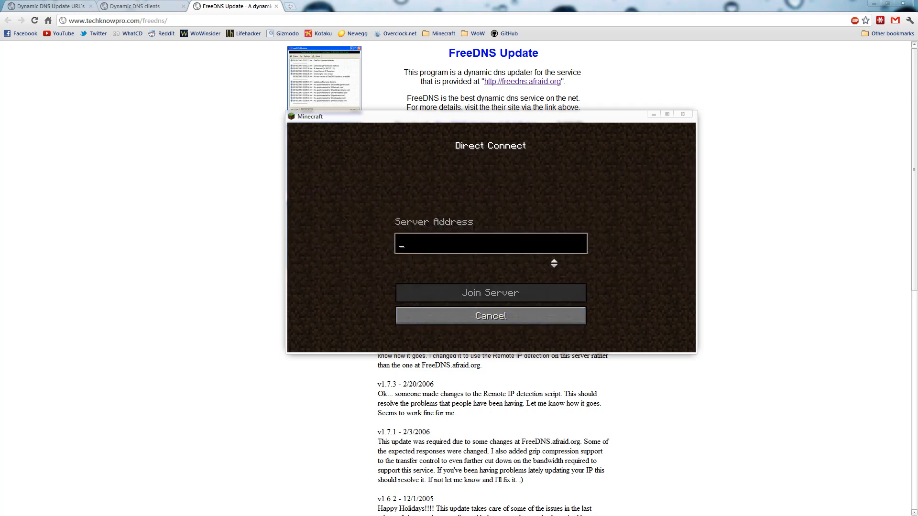
type("frizkiemc.moooo.")
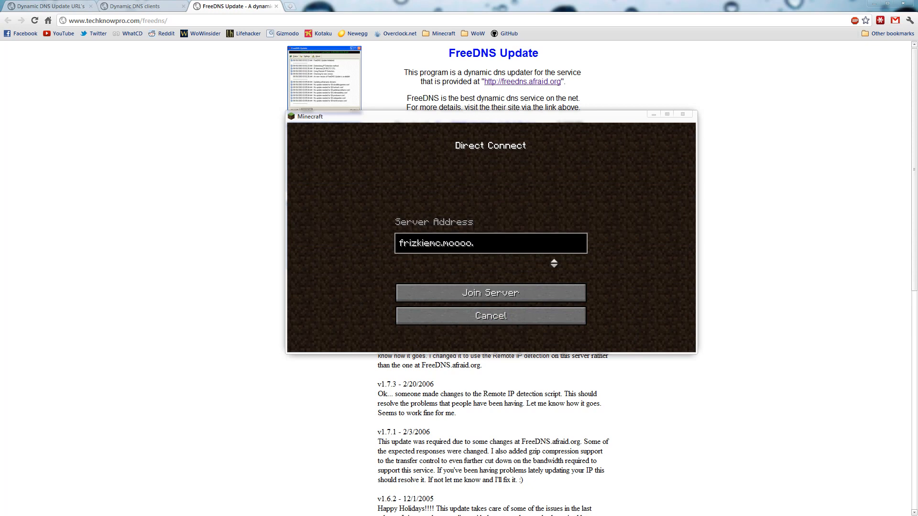
left_click(490, 293)
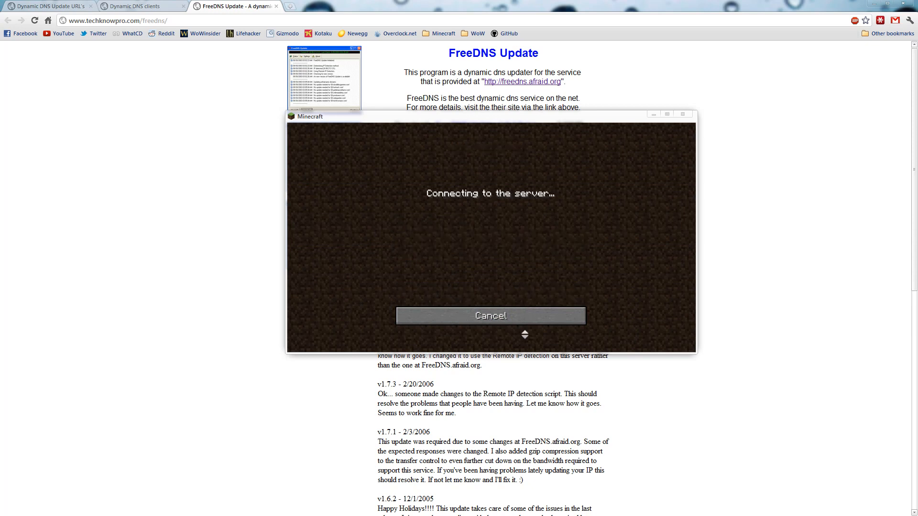
left_click(490, 315)
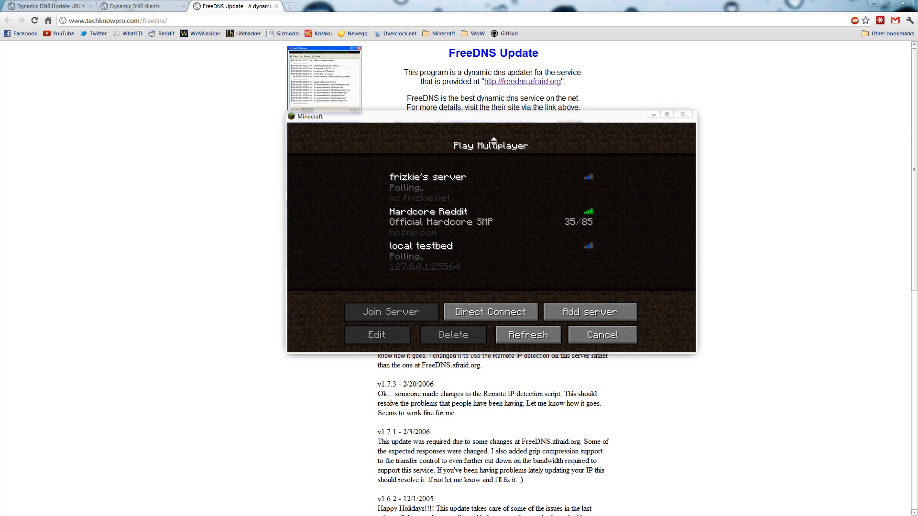